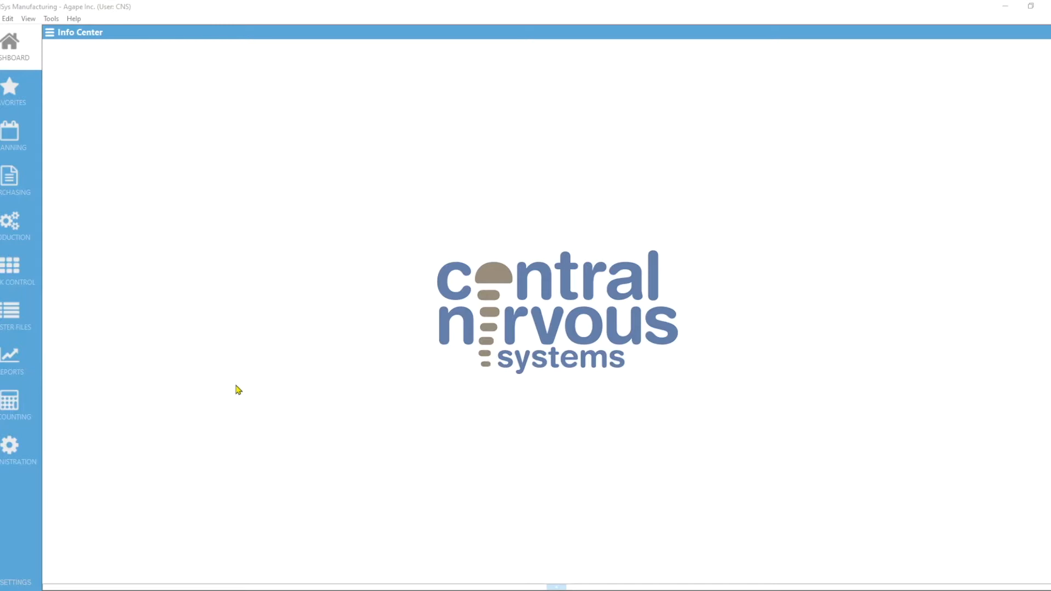
- Open Planning and expand Material Requirements Planning to show schedules and batches
left_click(13, 134)
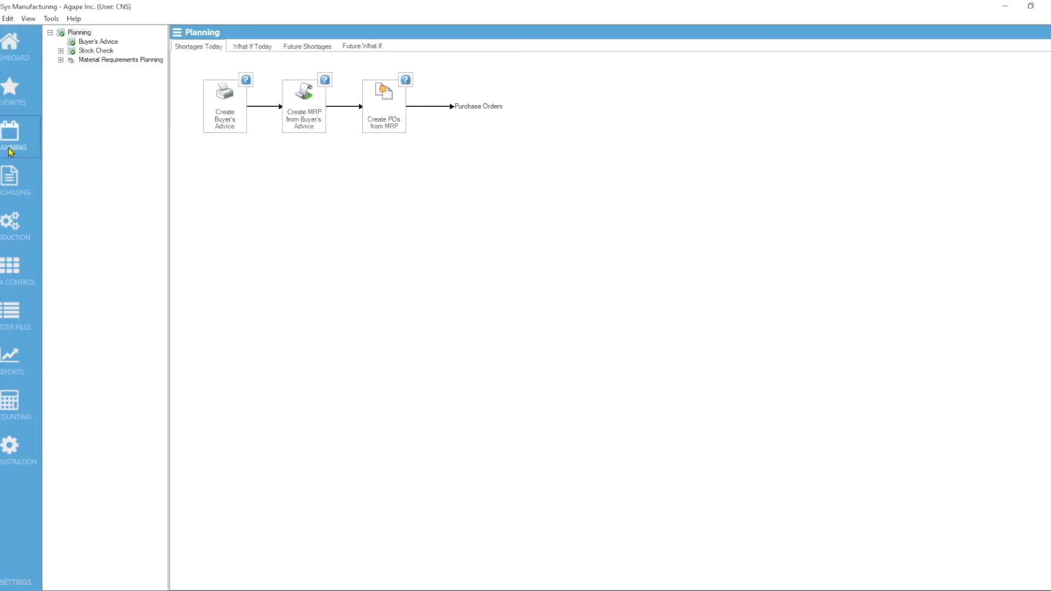
left_click(60, 60)
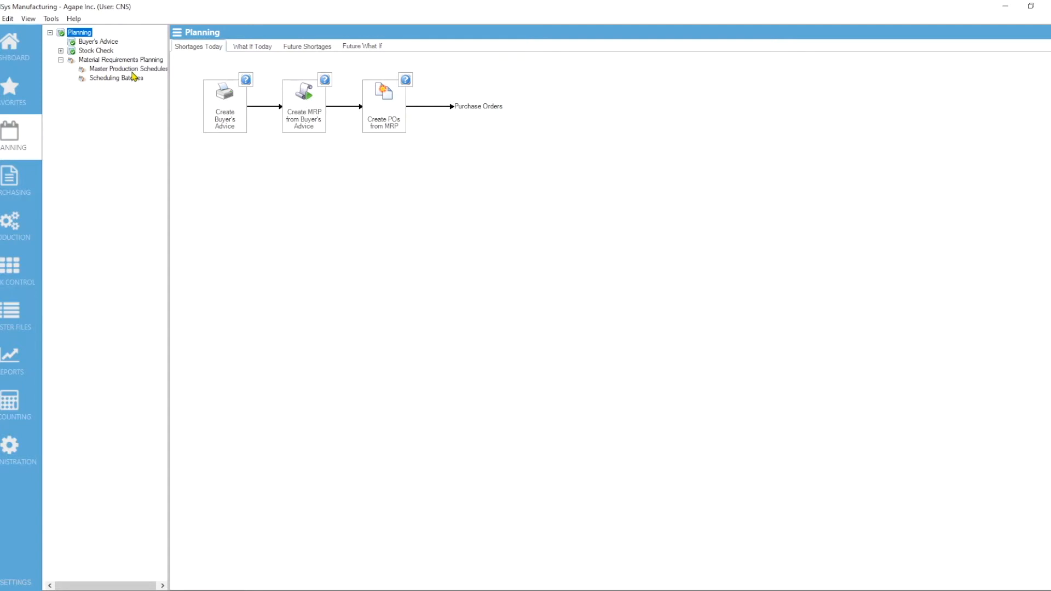
mouse_move(132, 95)
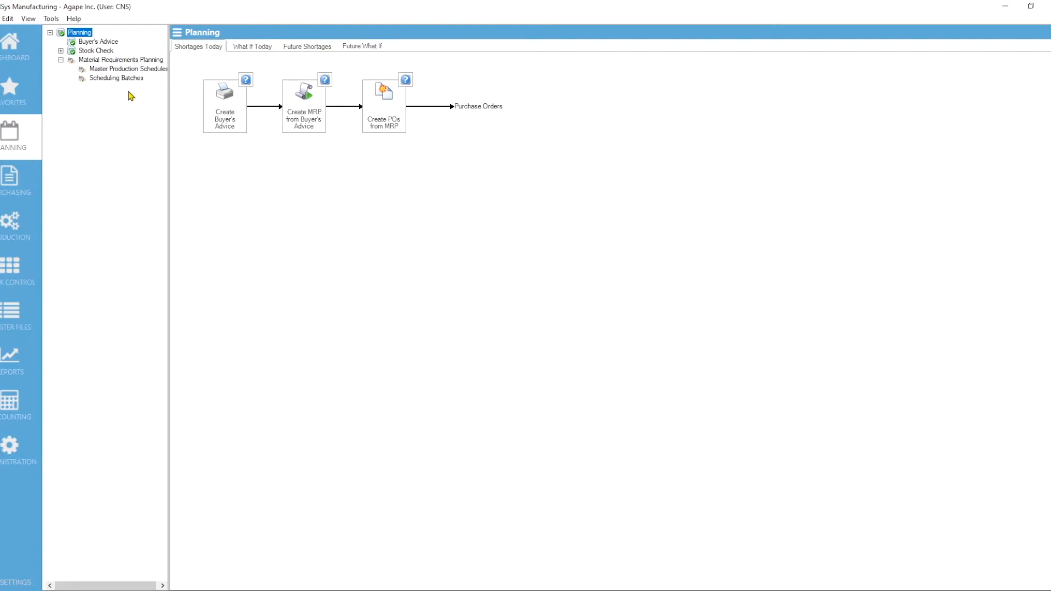
mouse_move(113, 78)
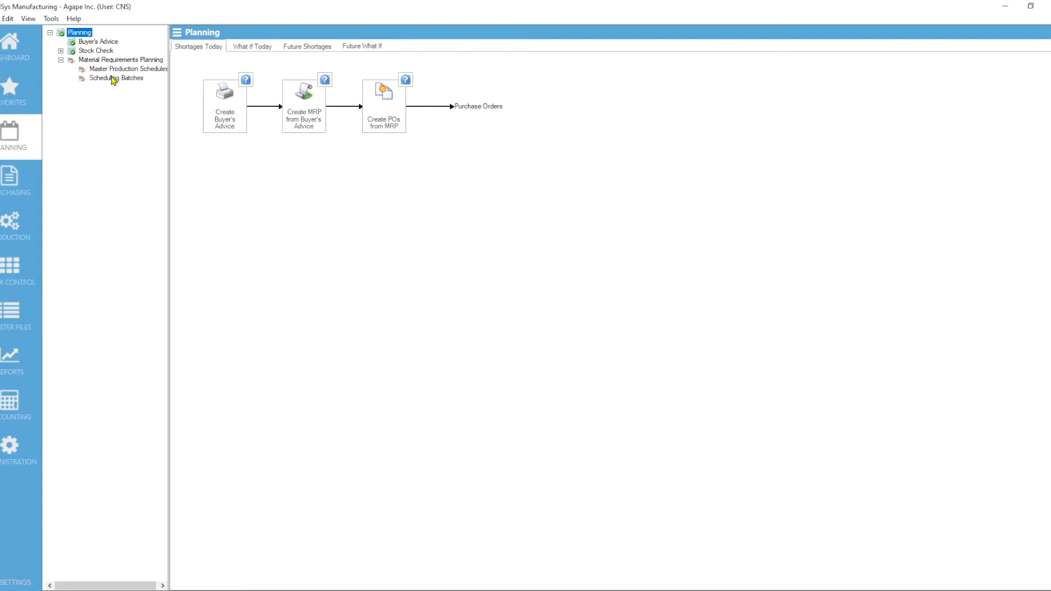
mouse_move(168, 83)
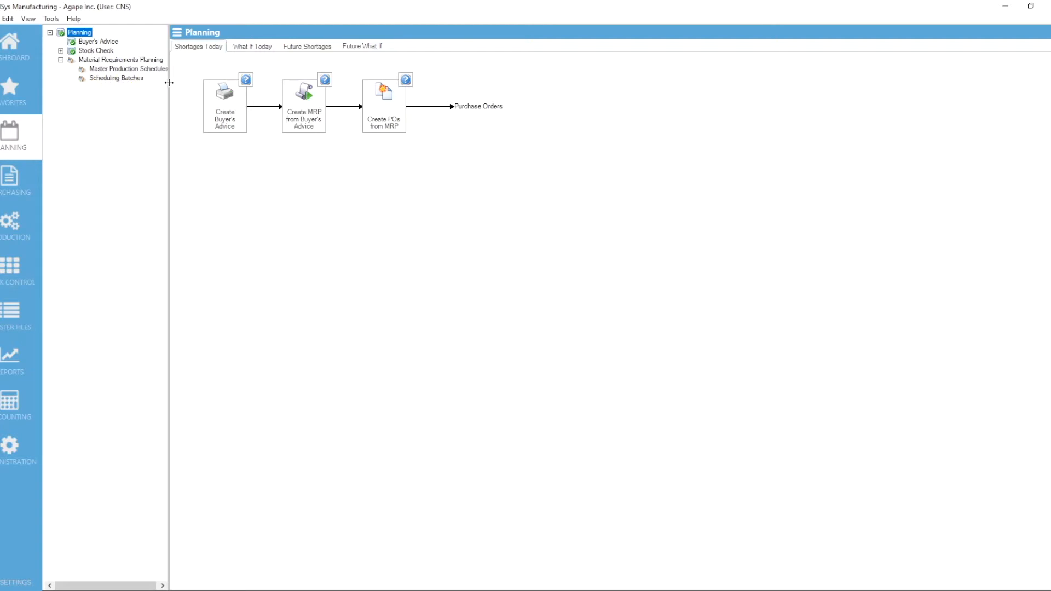
mouse_move(138, 239)
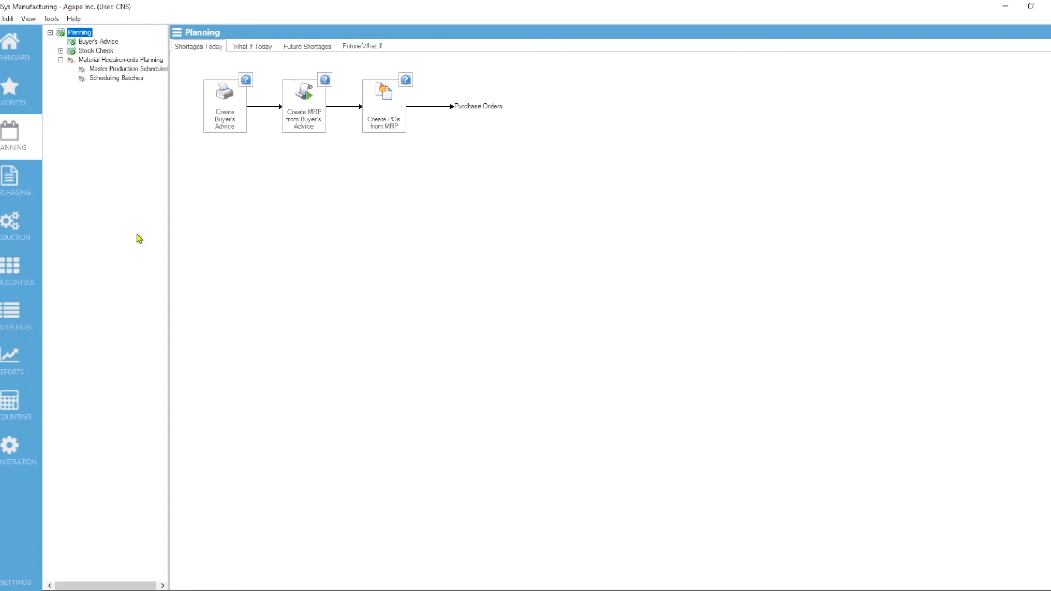
mouse_move(91, 248)
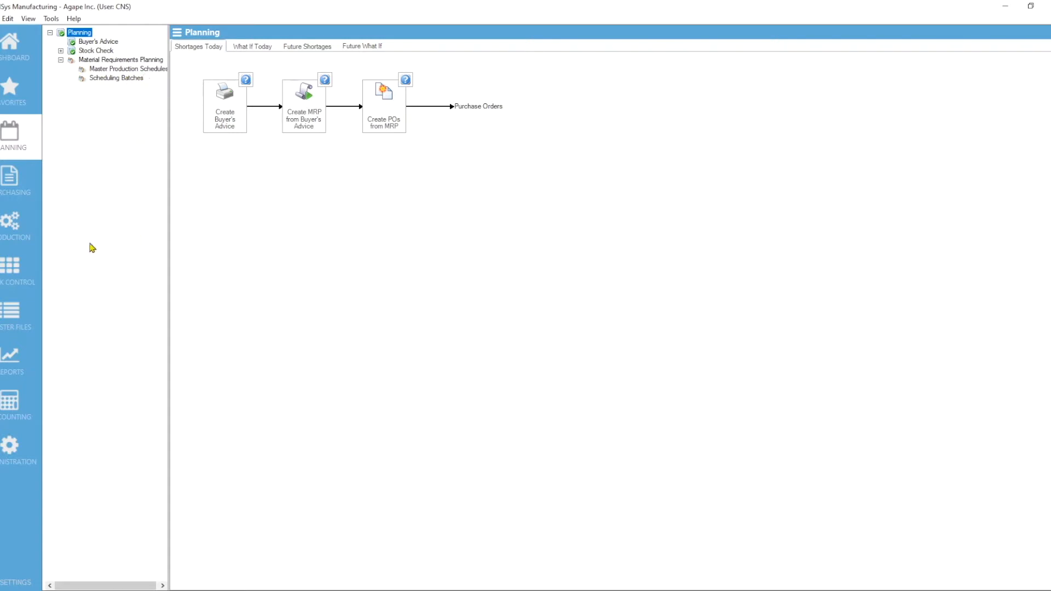
mouse_move(10, 225)
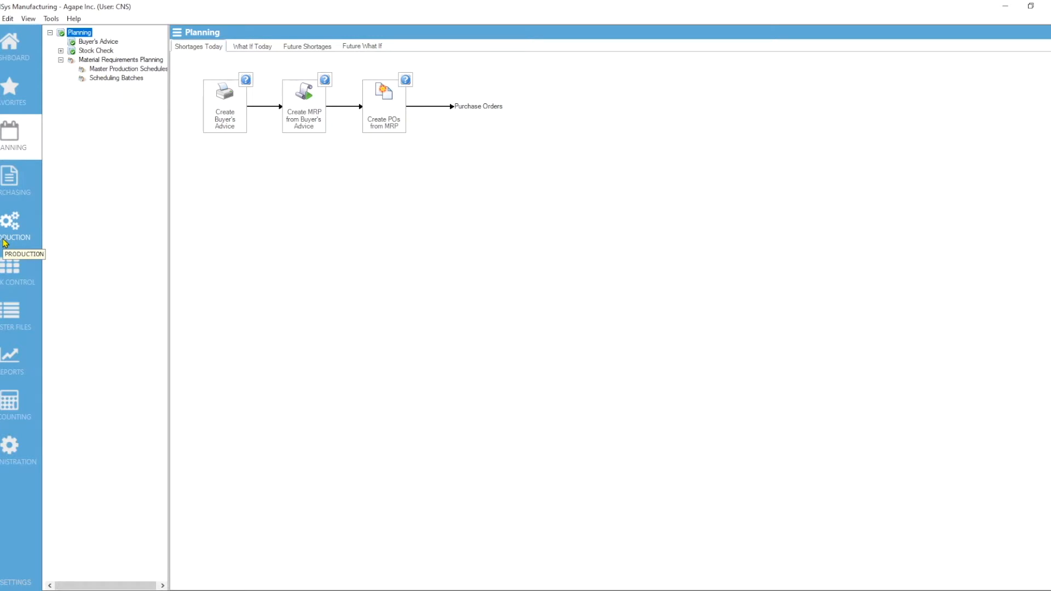
- Switch to Production and start new manufacturing order MO1136
left_click(9, 222)
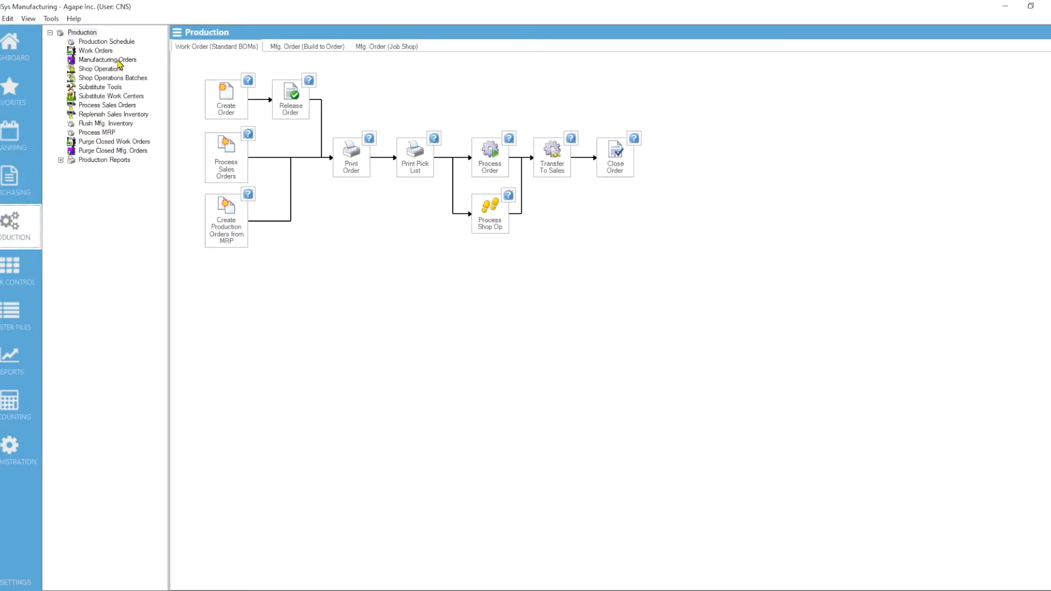
left_click(108, 59)
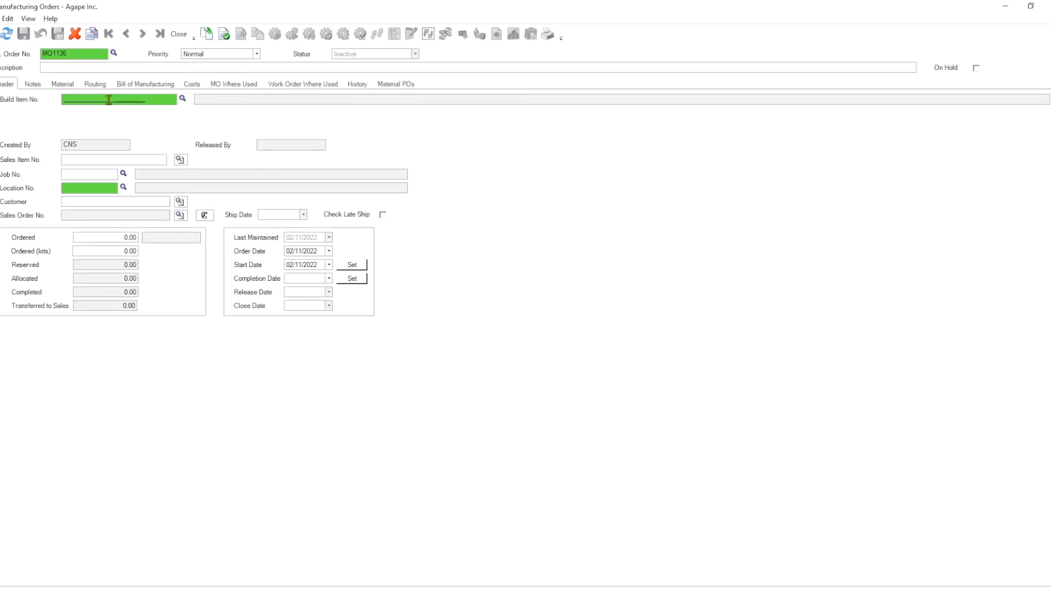
- Make MO1136 build 10 of I50 at LOC01, with materials populated from the BOM
type("R")
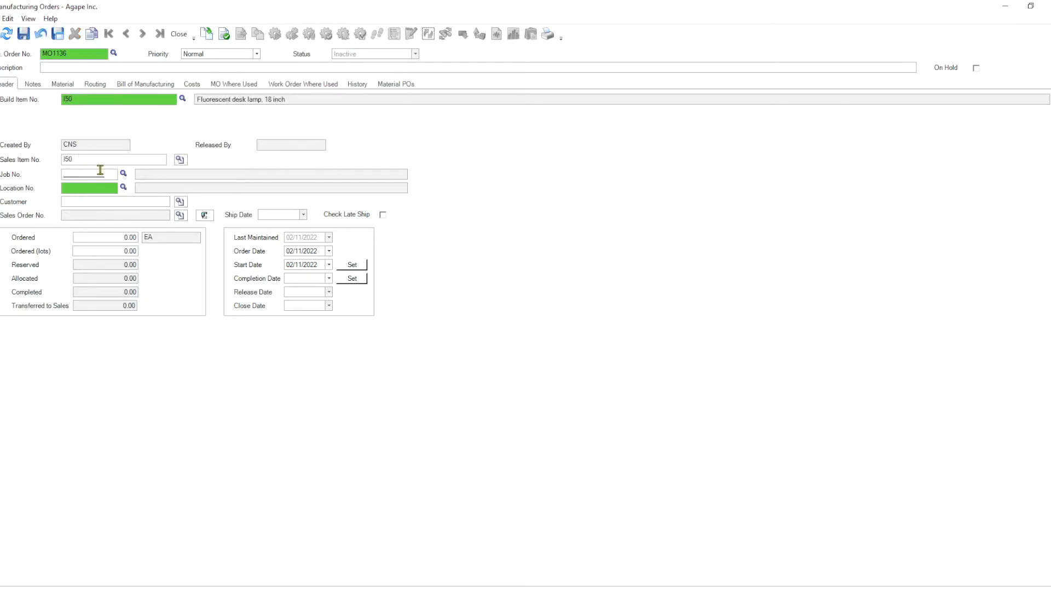
left_click(122, 188)
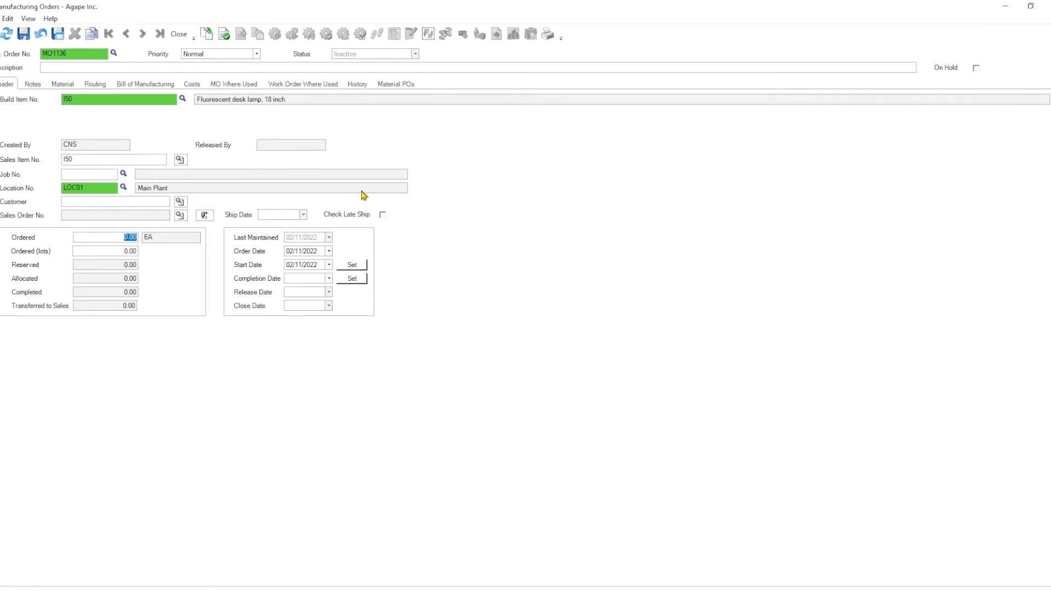
type("10")
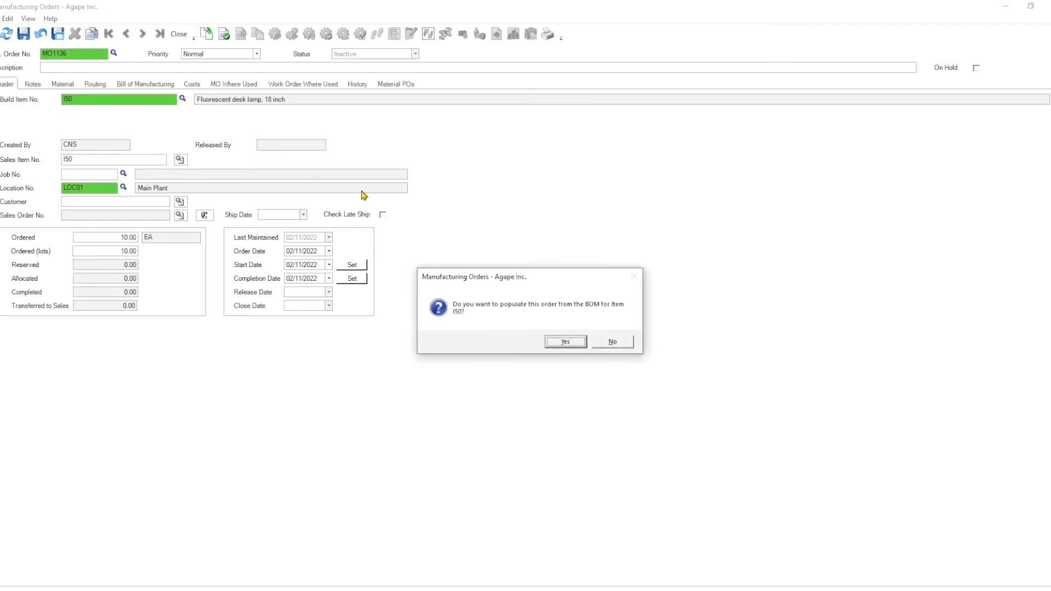
left_click(564, 342)
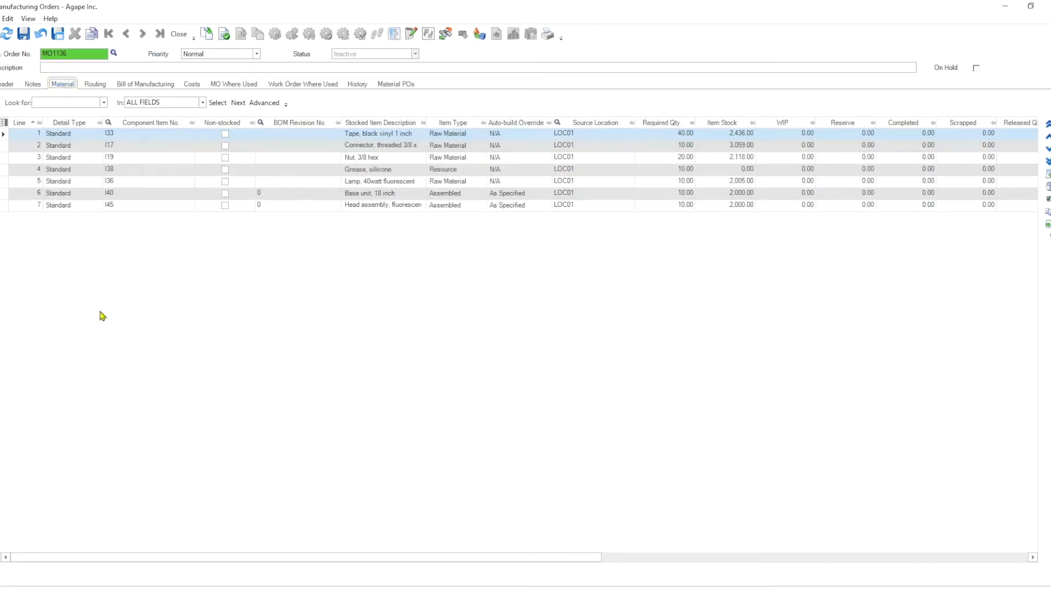
mouse_move(224, 216)
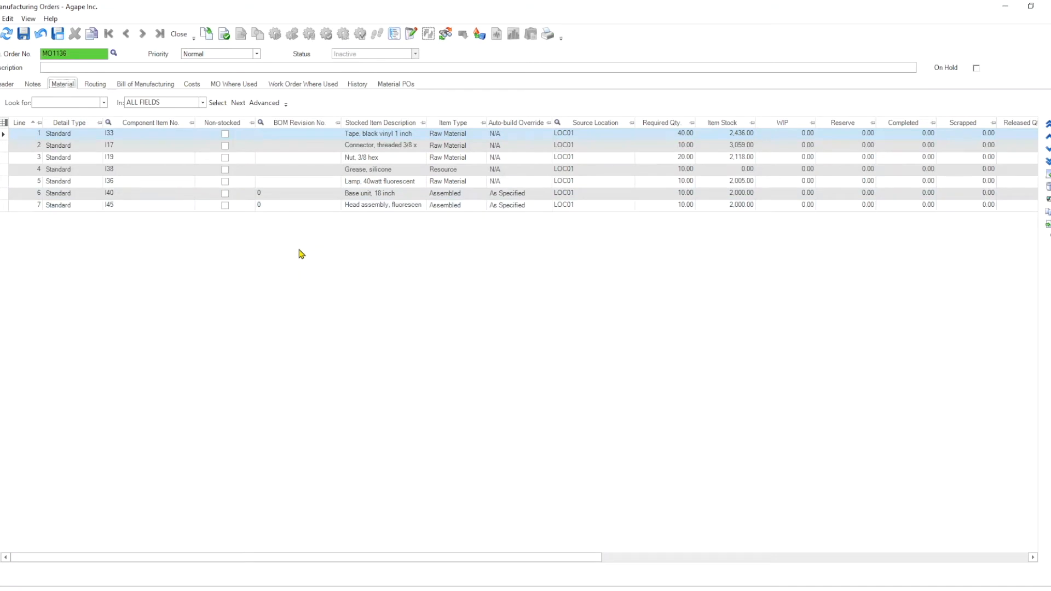
mouse_move(74, 248)
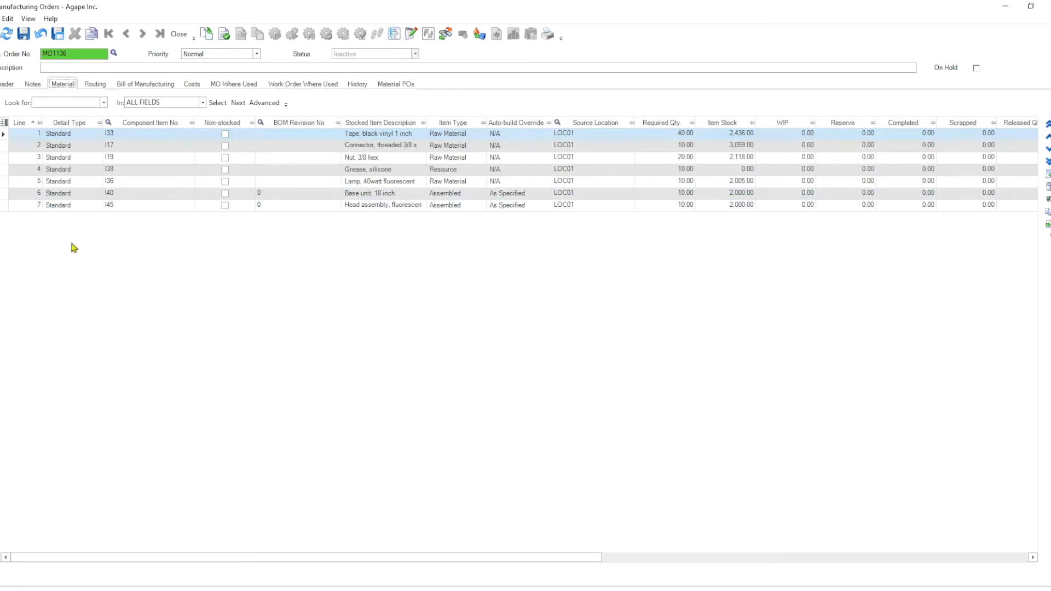
mouse_move(27, 134)
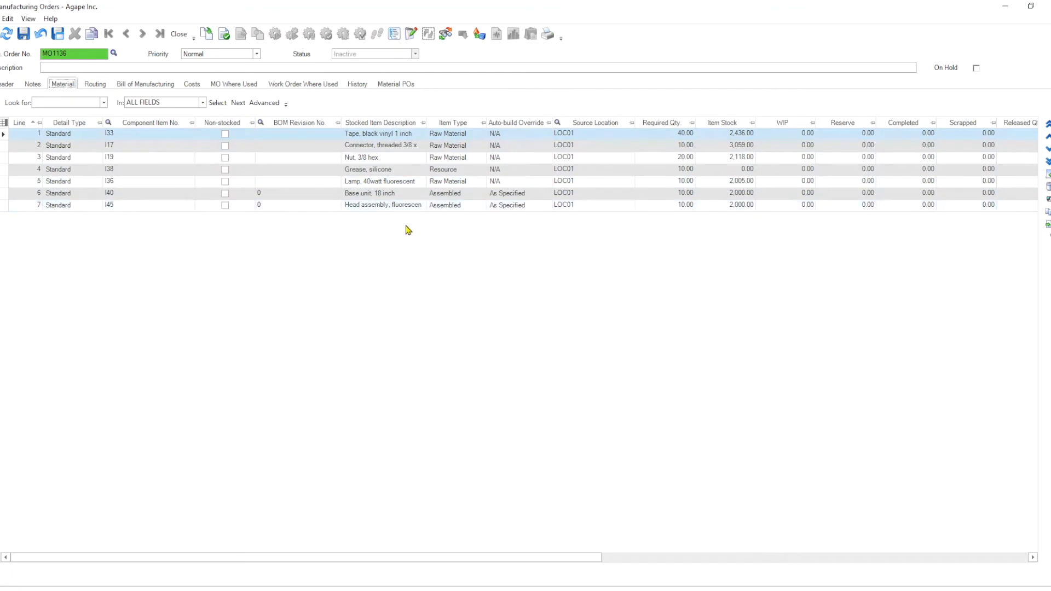
mouse_move(412, 232)
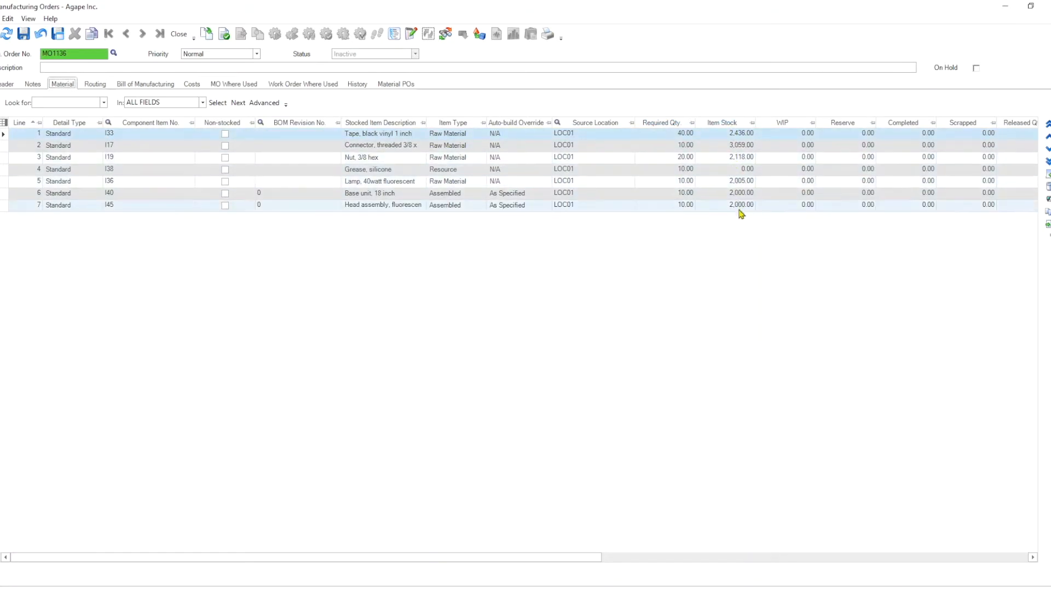
mouse_move(742, 209)
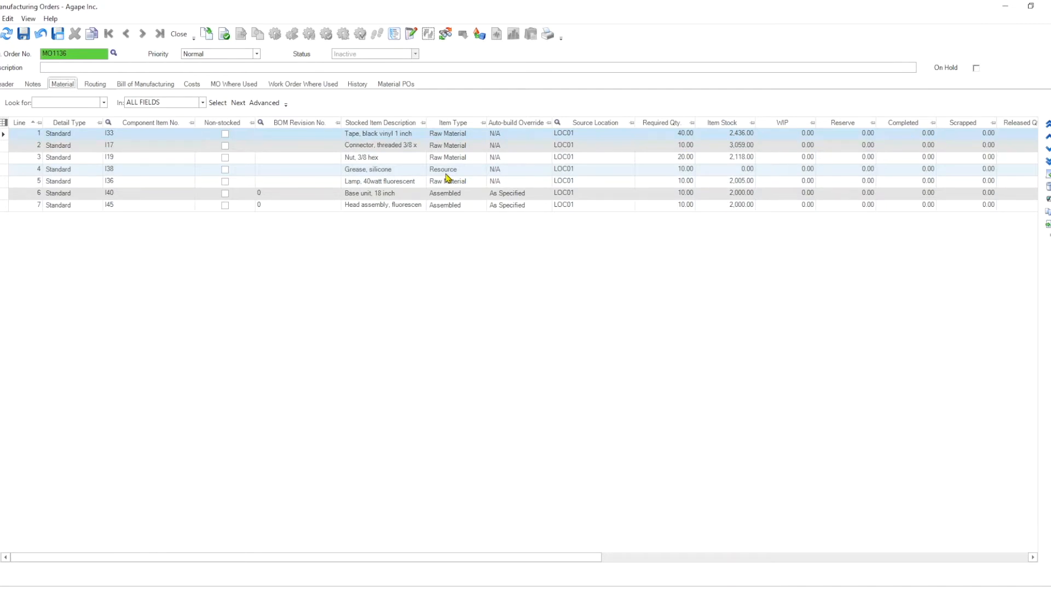
mouse_move(751, 175)
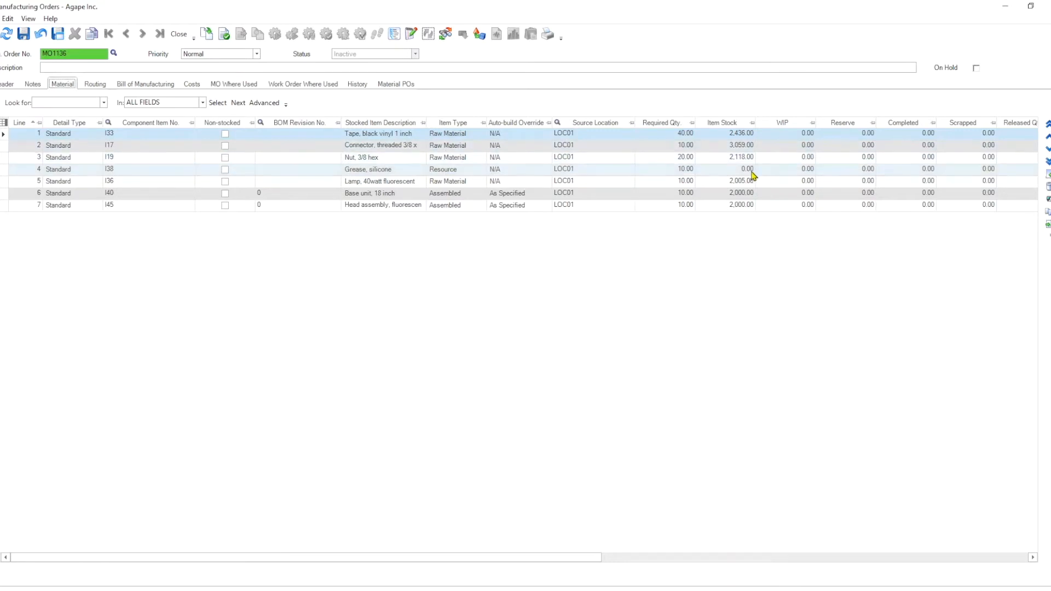
mouse_move(507, 194)
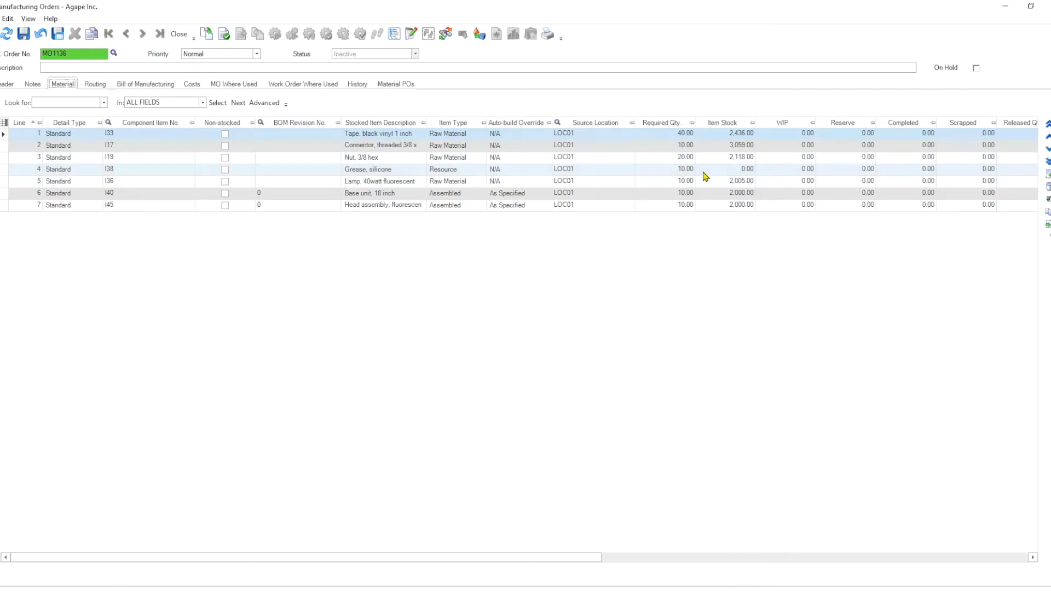
mouse_move(686, 349)
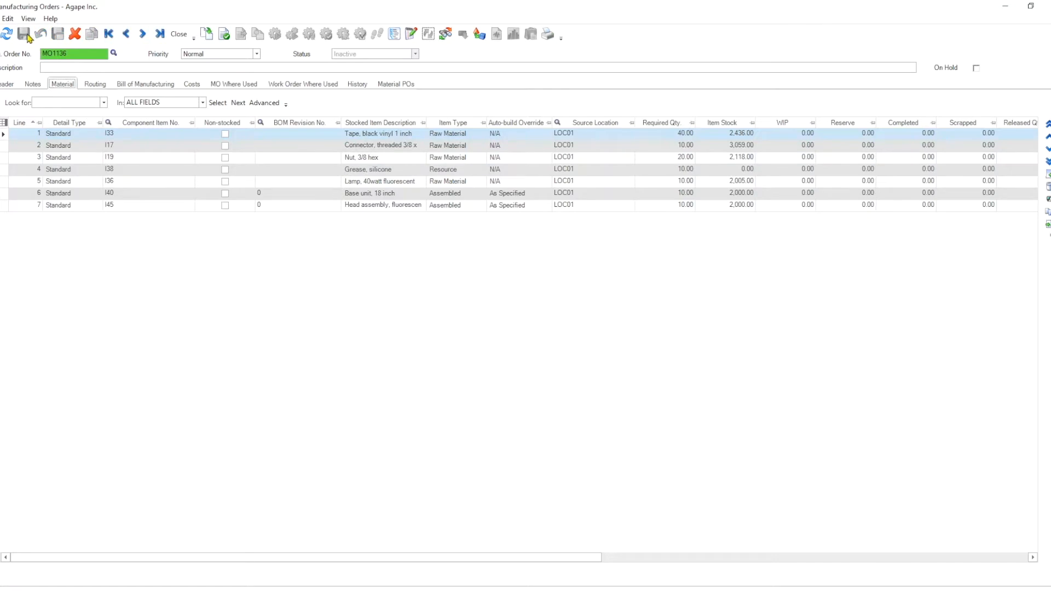
mouse_move(36, 329)
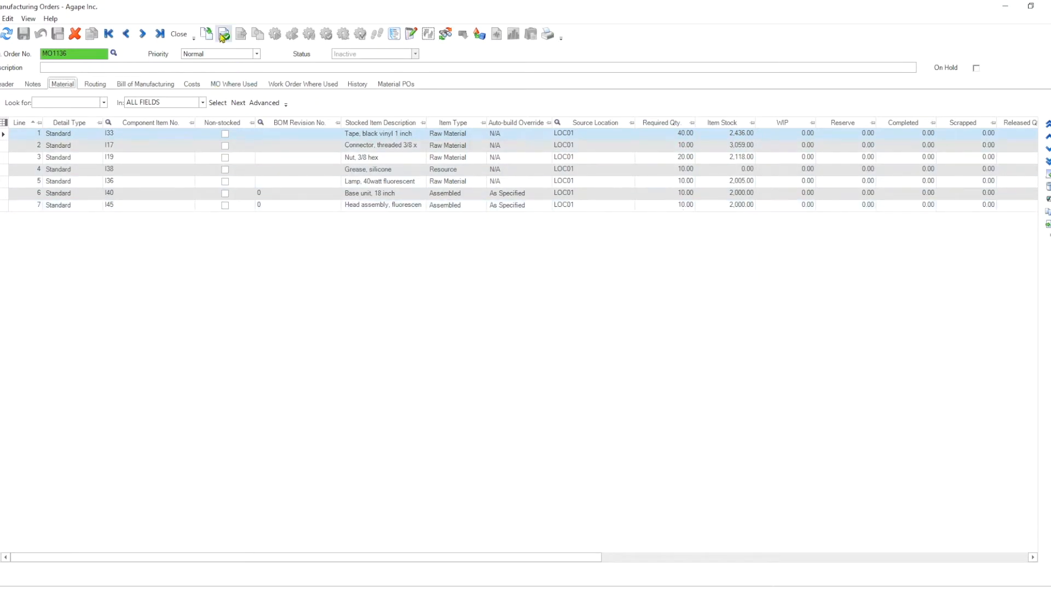
mouse_move(571, 345)
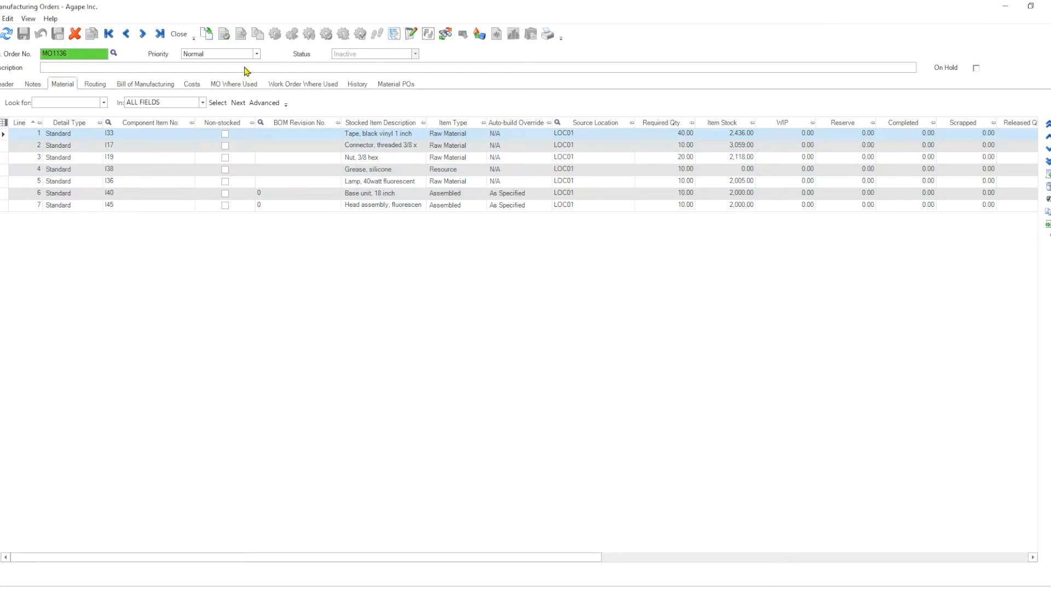
mouse_move(239, 33)
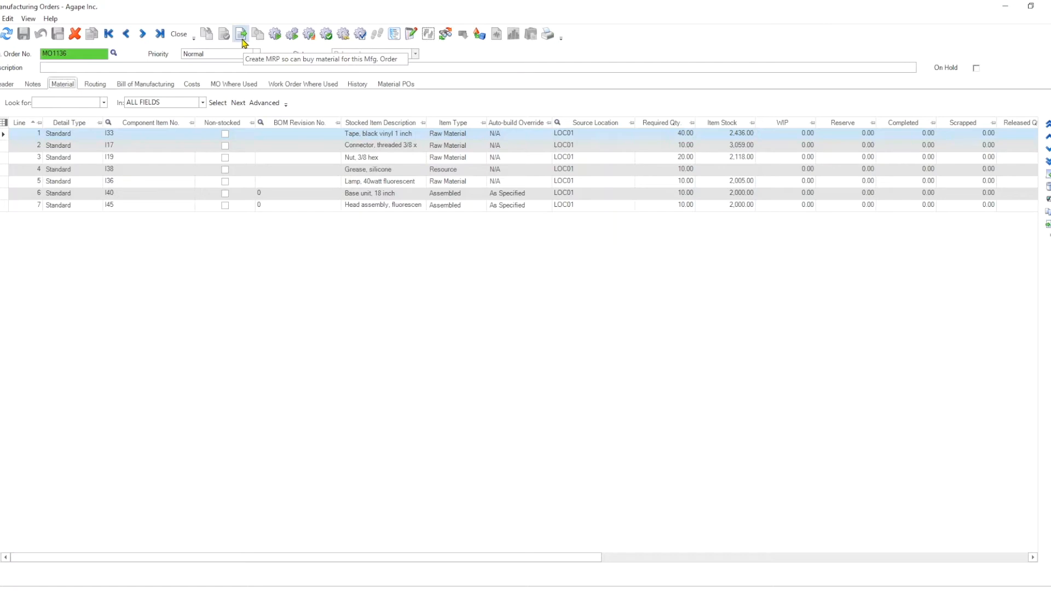
- Run Create MRP Buy for MO1136 with both Include options left unchecked
left_click(241, 34)
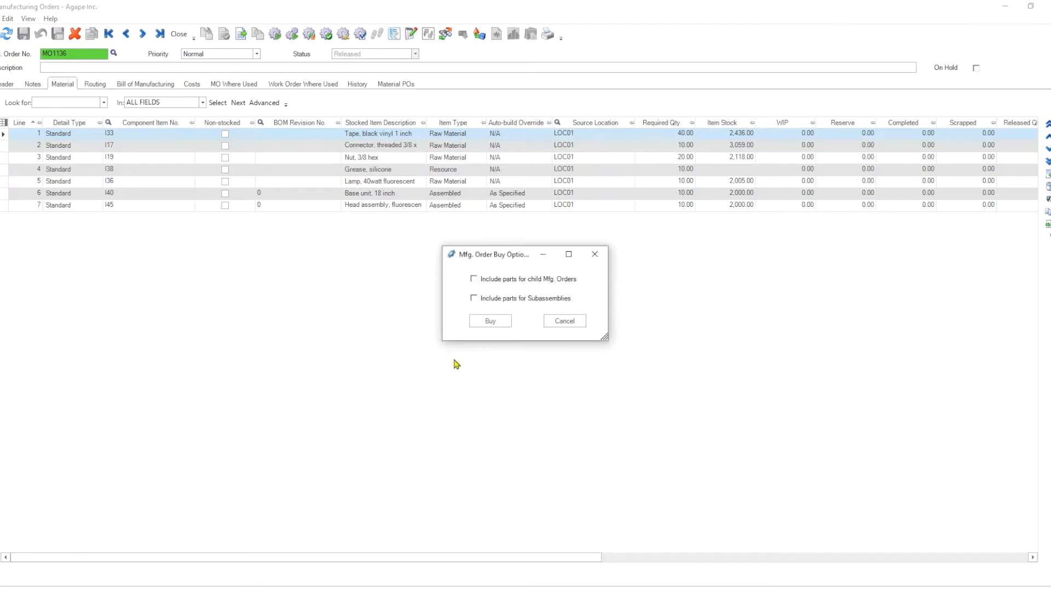
mouse_move(528, 293)
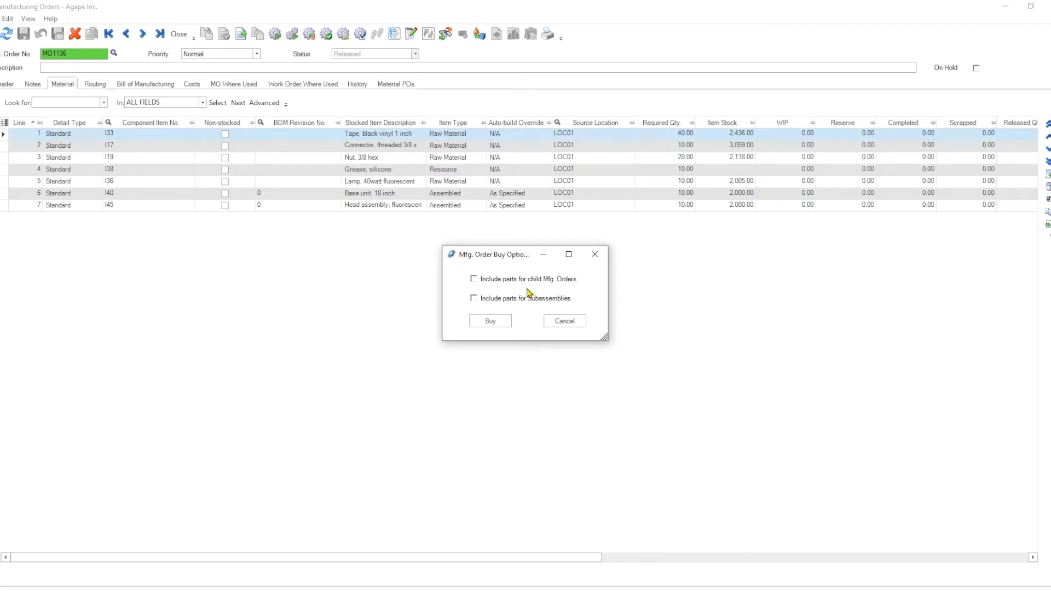
mouse_move(563, 288)
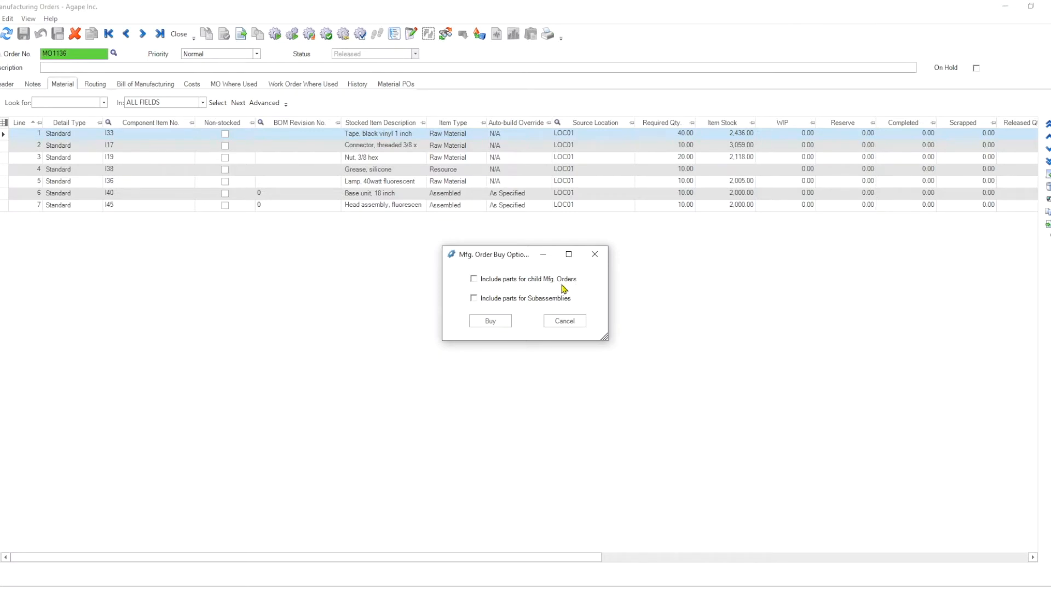
mouse_move(531, 308)
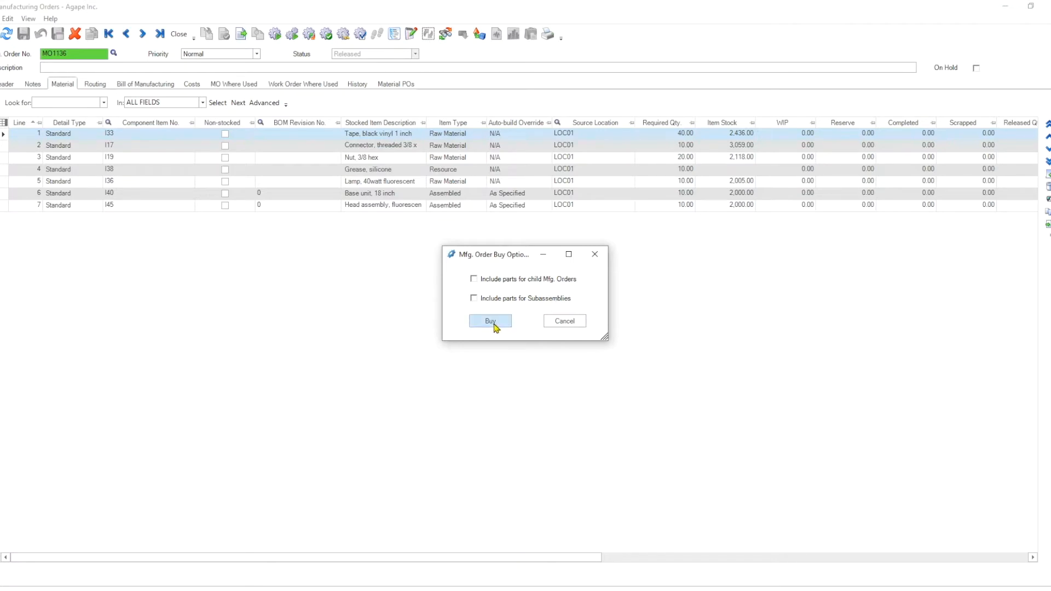
mouse_move(629, 210)
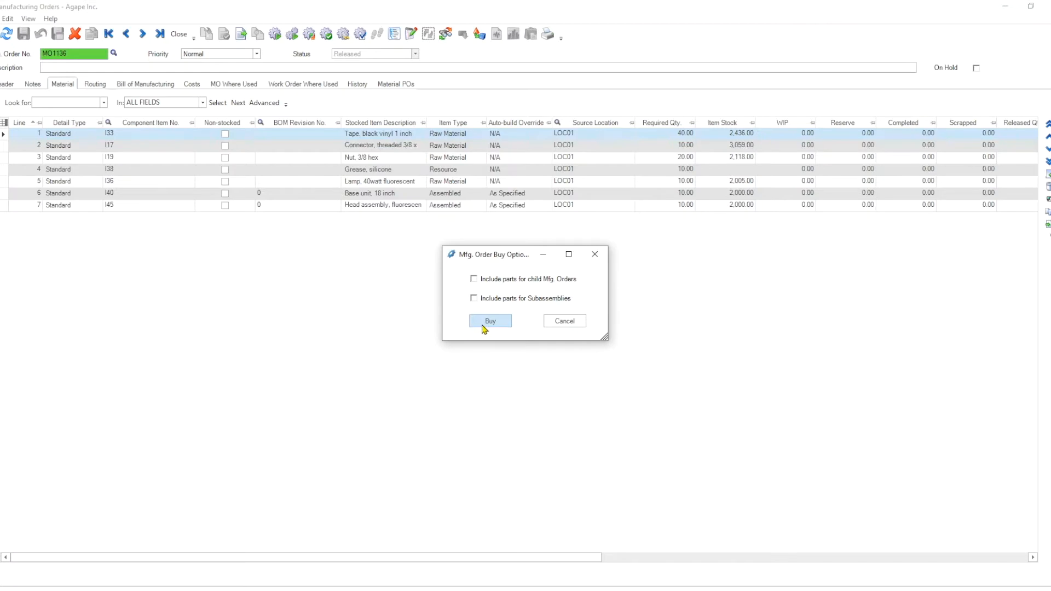
left_click(490, 321)
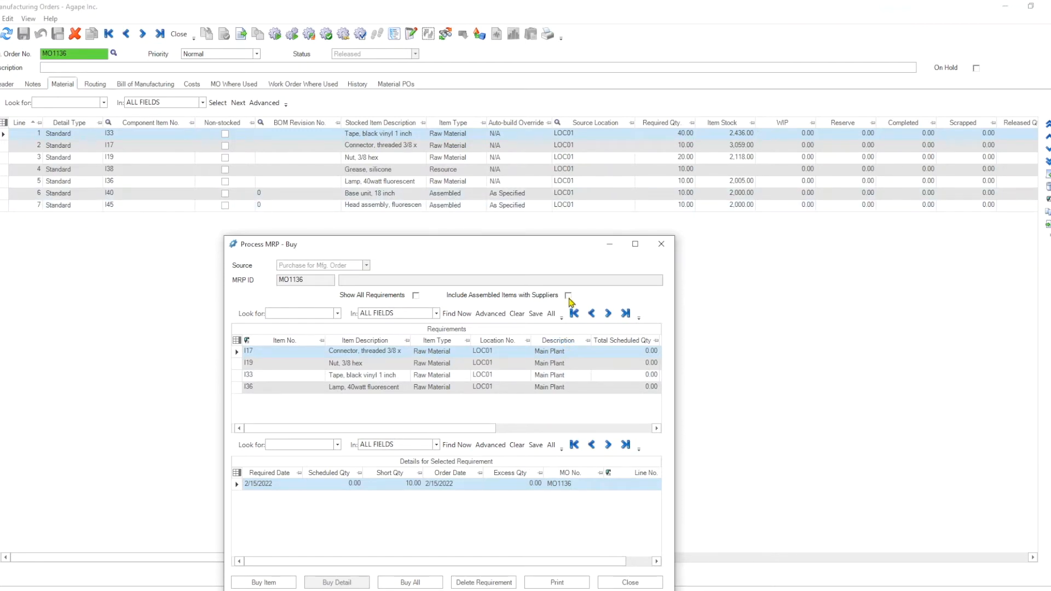
- Include assembled items with suppliers and review shortages for I19, I33 and I36
left_click(568, 295)
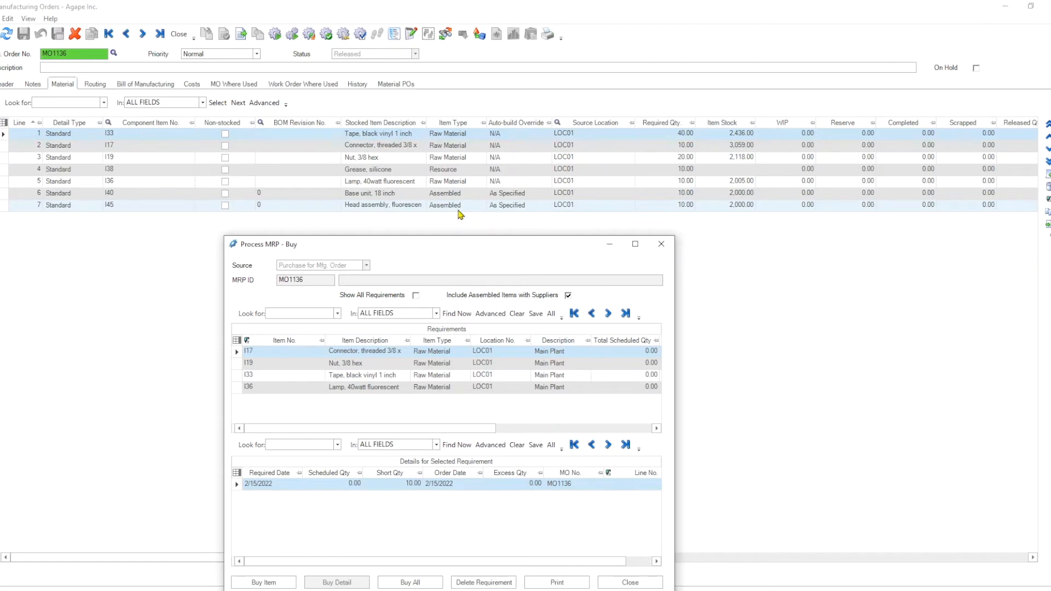
mouse_move(570, 302)
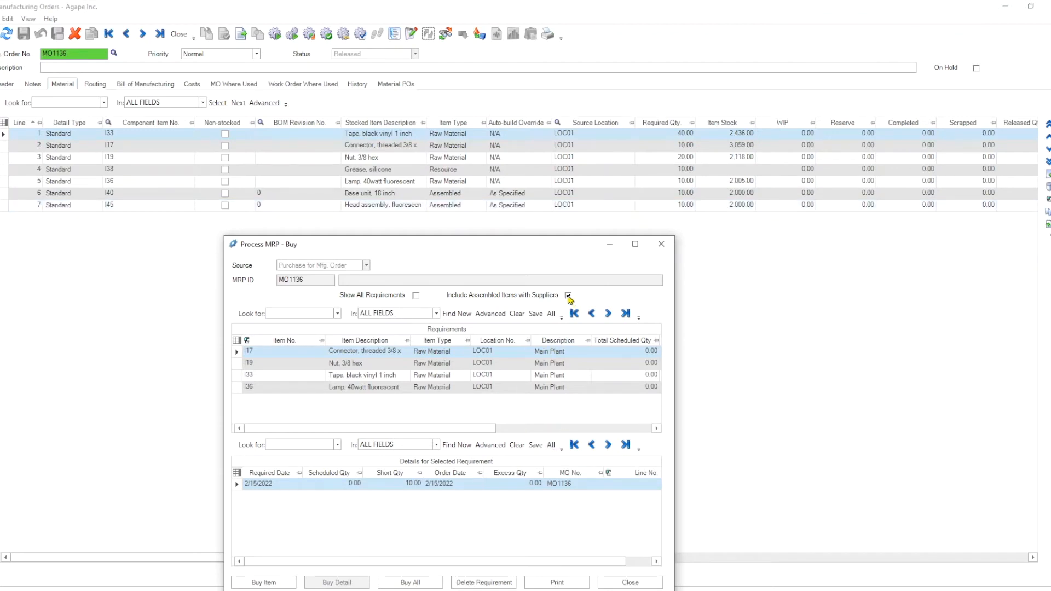
left_click(568, 295)
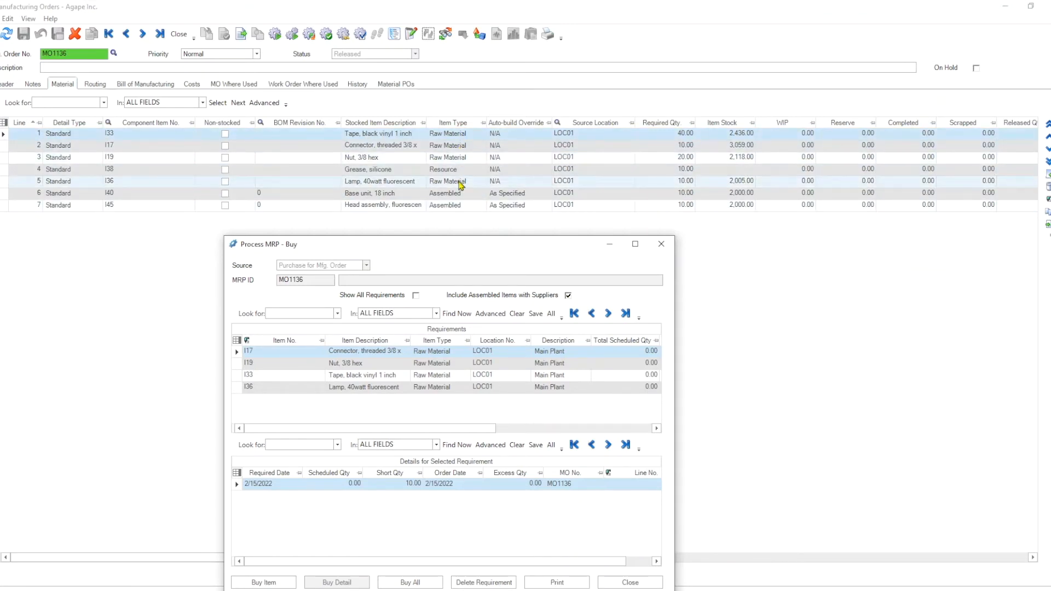
mouse_move(284, 407)
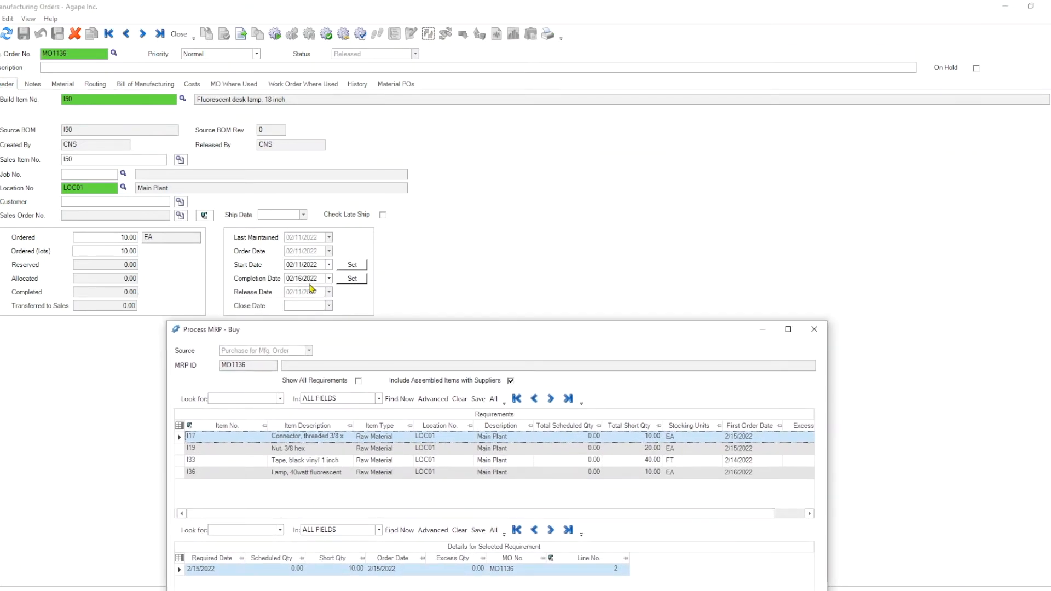
mouse_move(378, 313)
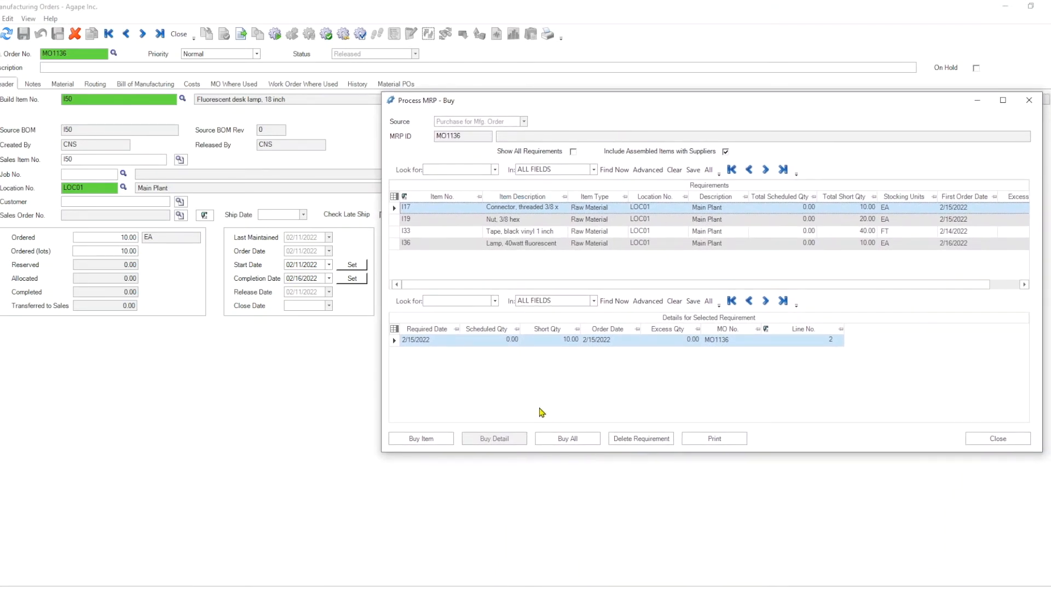
left_click(499, 219)
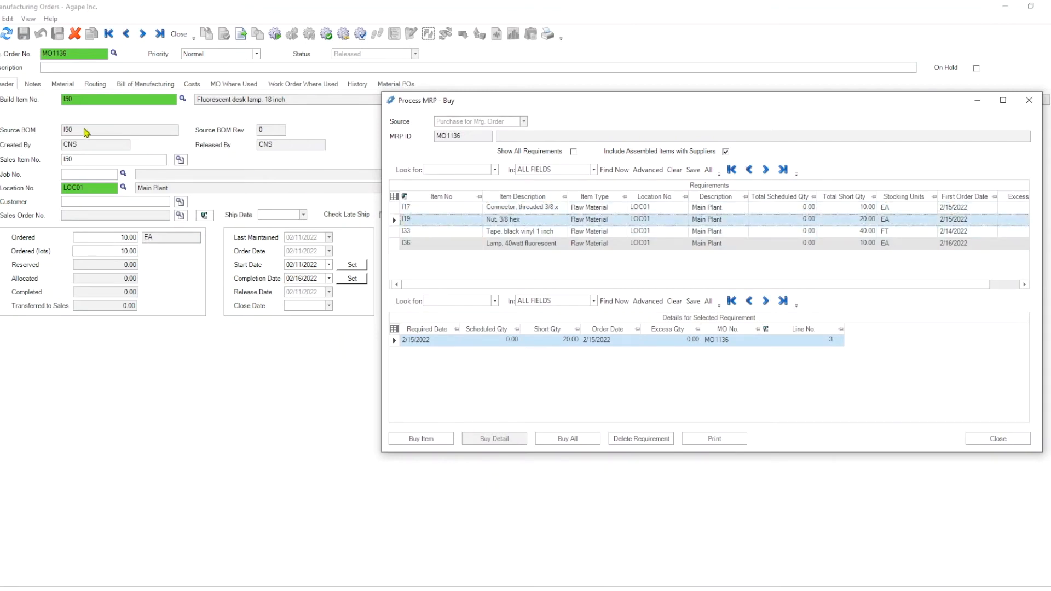
left_click(62, 84)
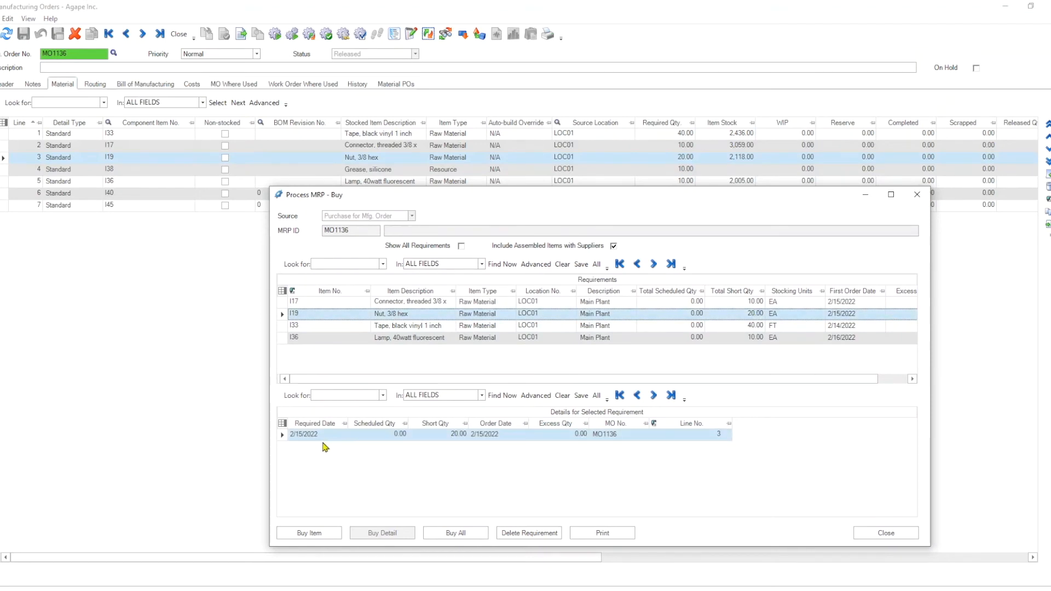
left_click(294, 325)
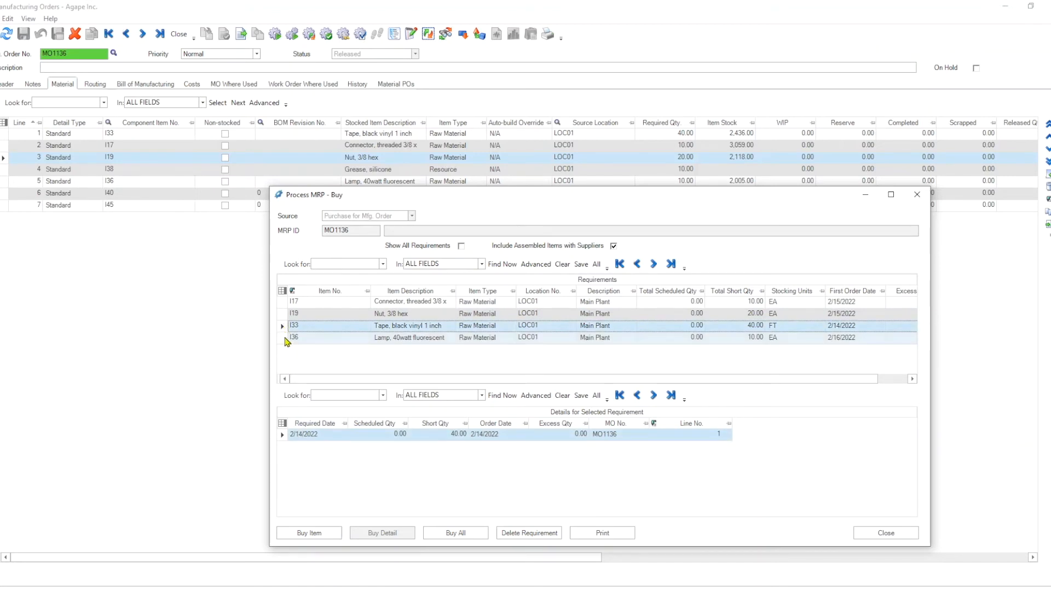
left_click(409, 337)
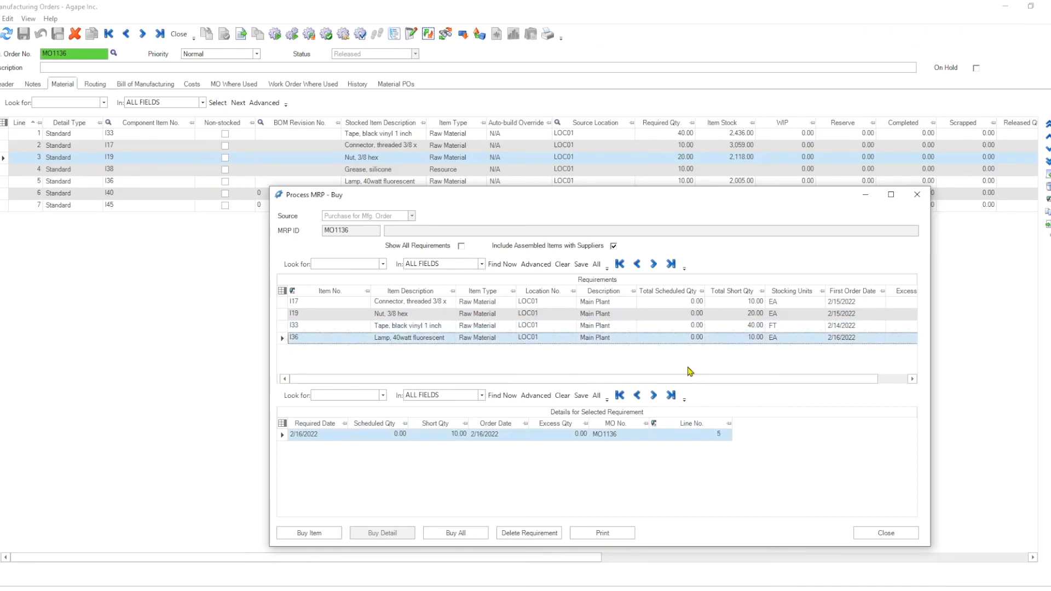
mouse_move(90, 215)
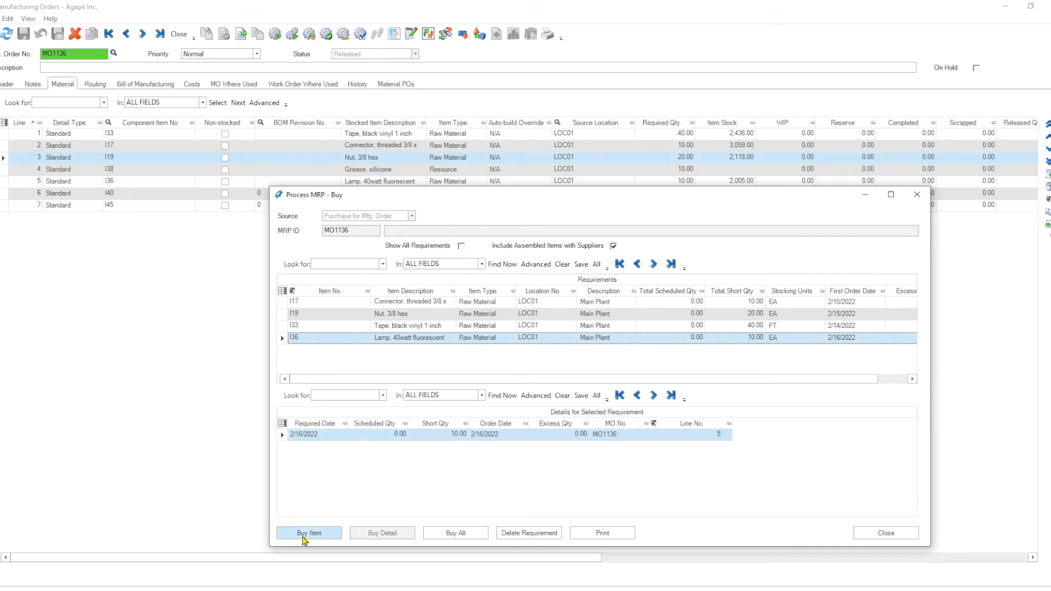
left_click(309, 533)
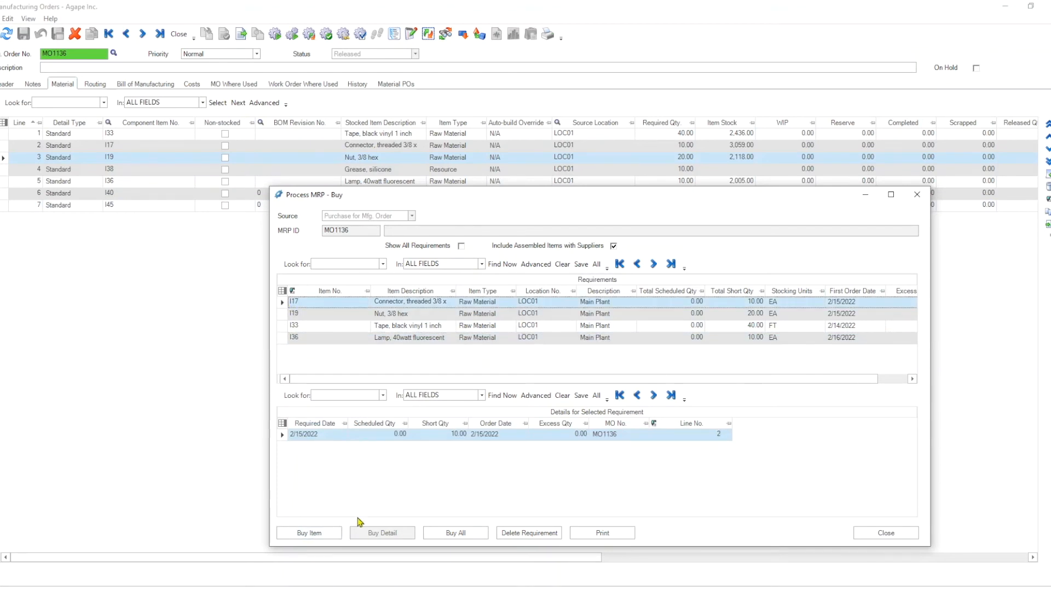
mouse_move(456, 533)
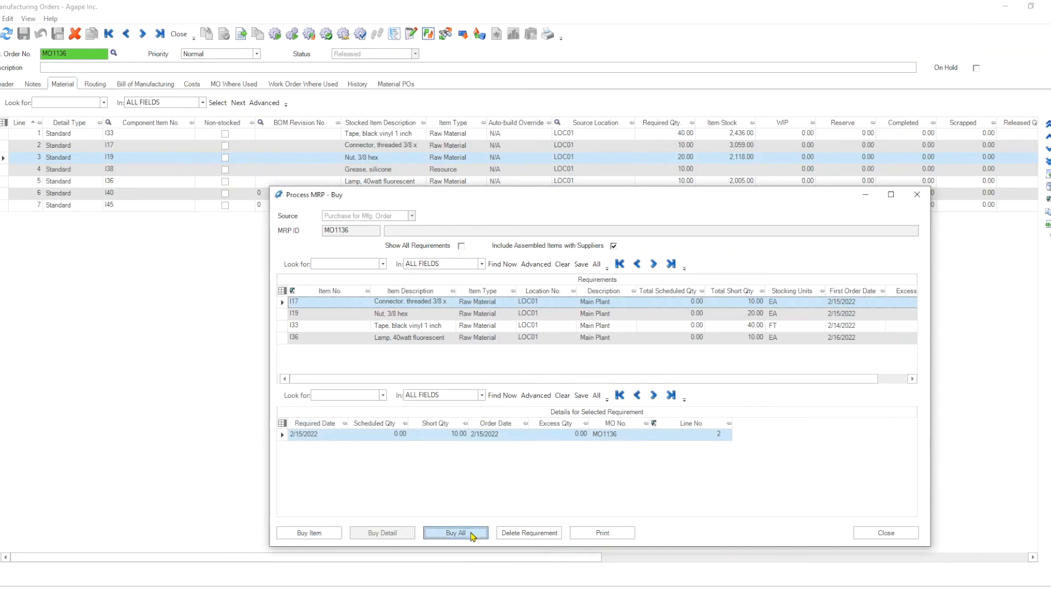
- Buy All, shipping to Main Plant LOC01 with As Required order mode
left_click(455, 533)
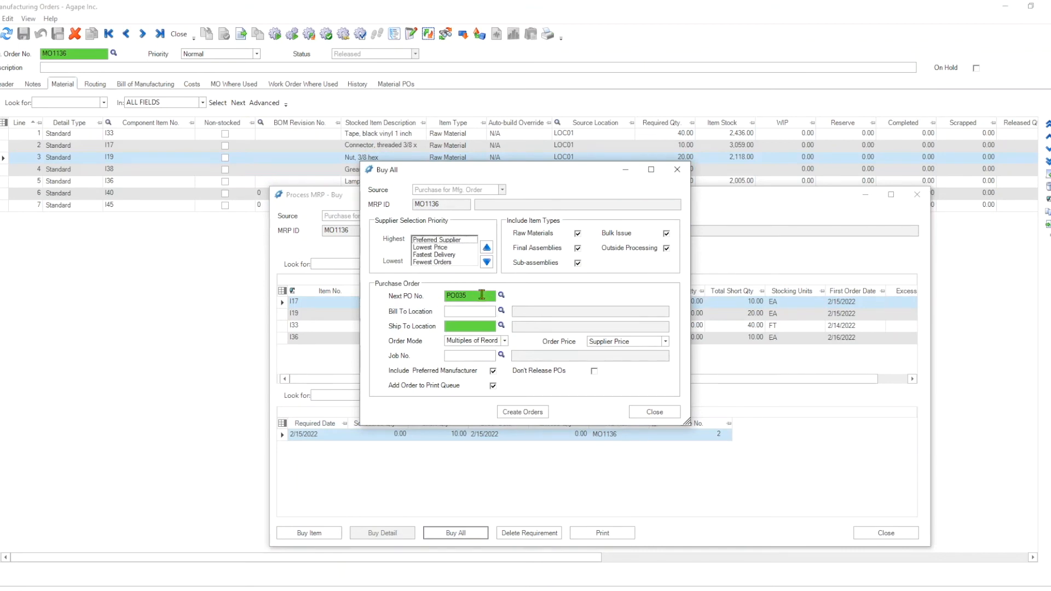
left_click(500, 326)
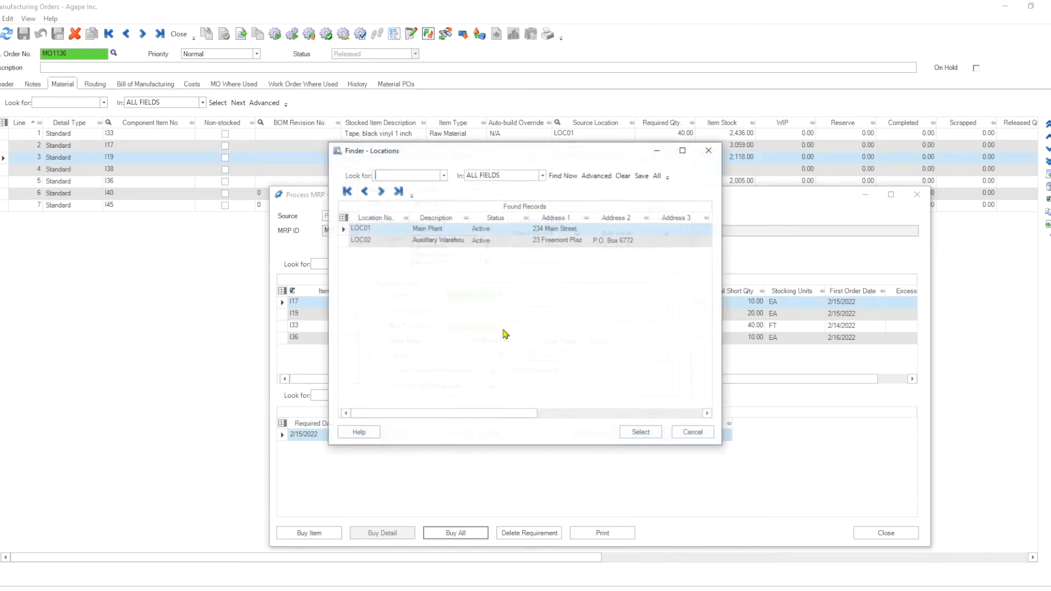
left_click(639, 432)
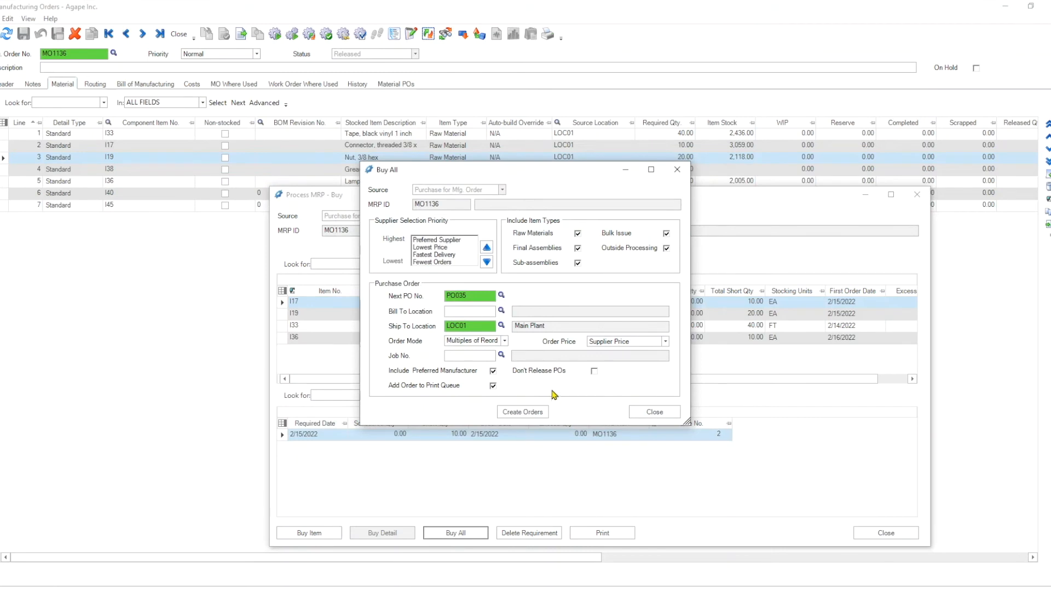
left_click(504, 340)
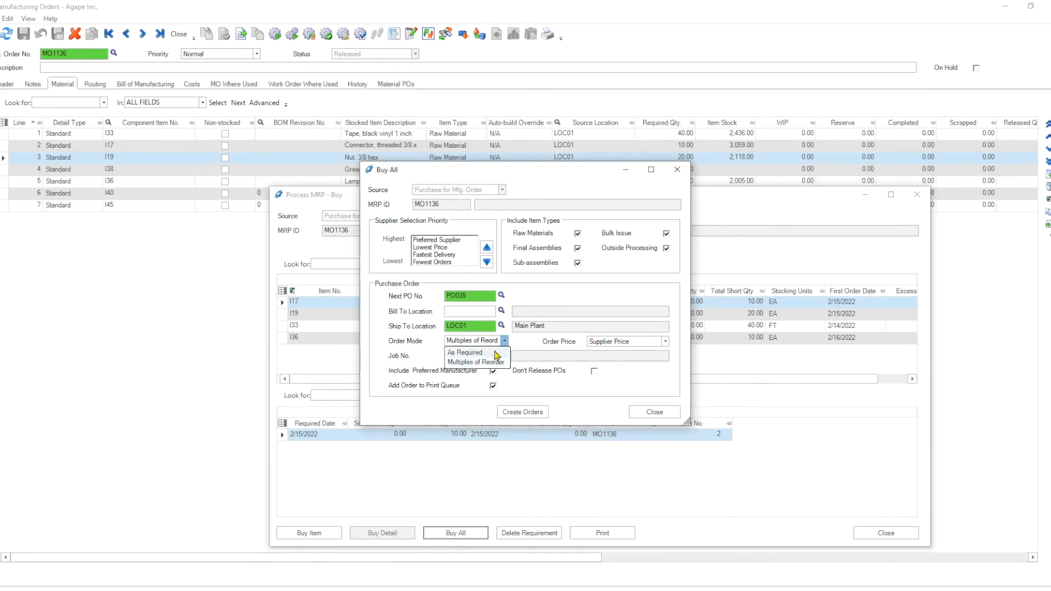
left_click(466, 352)
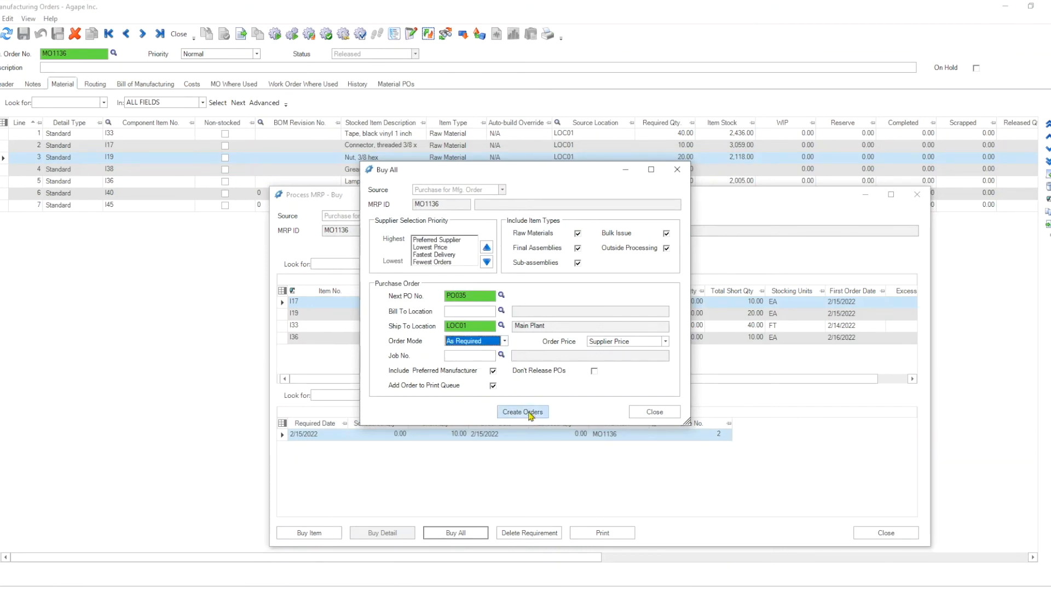
- Create the purchase orders, triggering lead-time warnings and supplier errors for I40 and I45
left_click(522, 412)
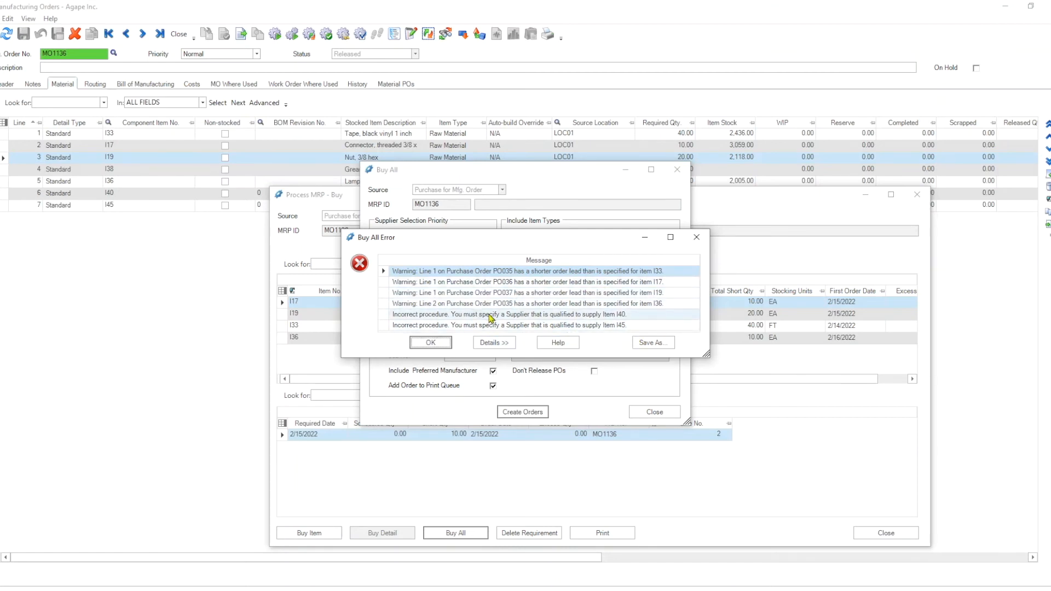
- Acknowledge the I40/I45 errors, create the remaining purchase orders, then exclude assembled items
left_click(508, 314)
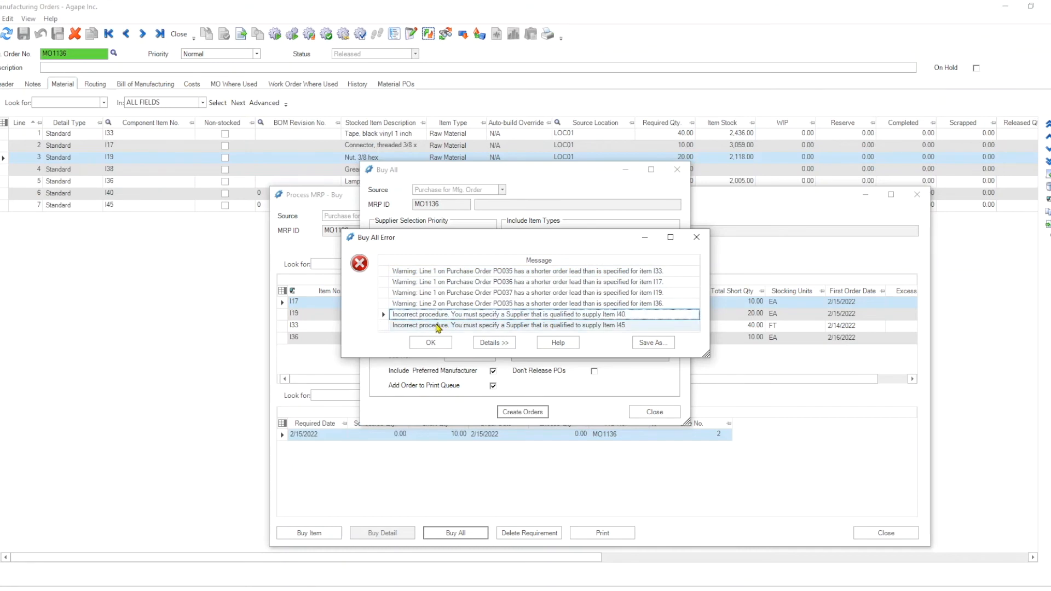
mouse_move(532, 323)
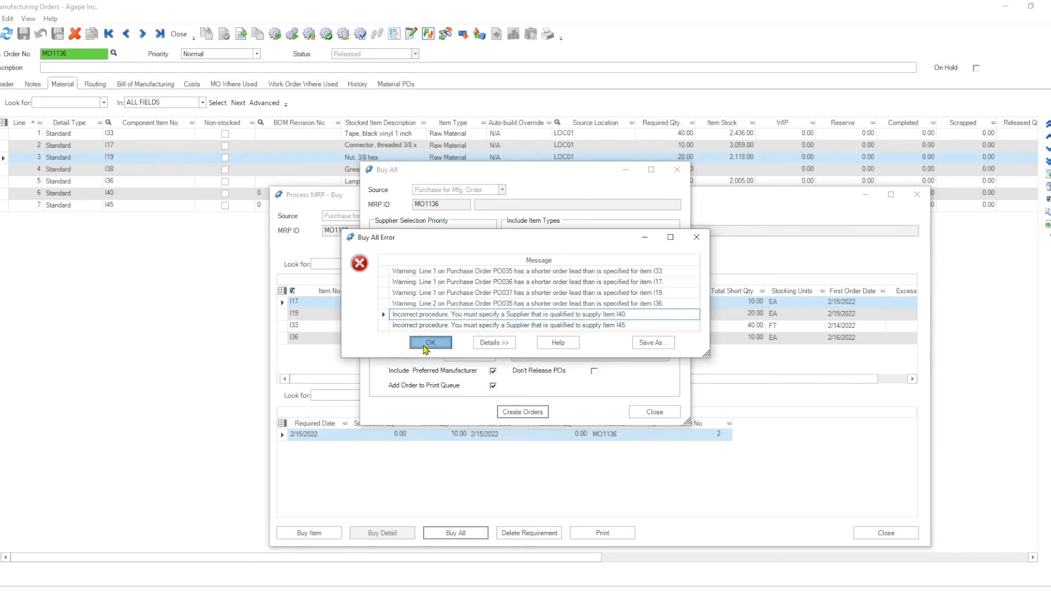
left_click(430, 343)
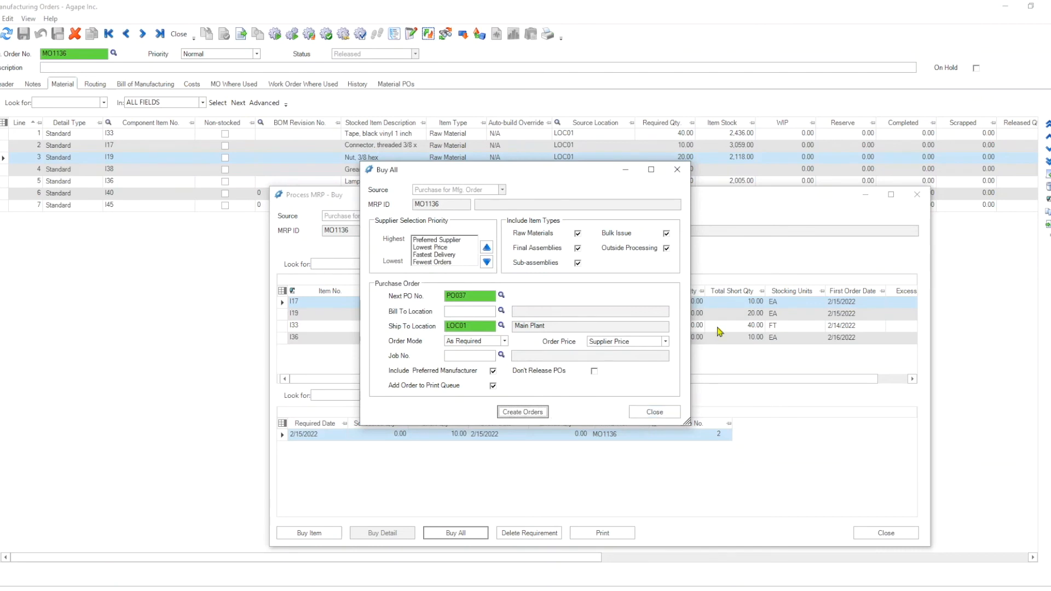
left_click(522, 412)
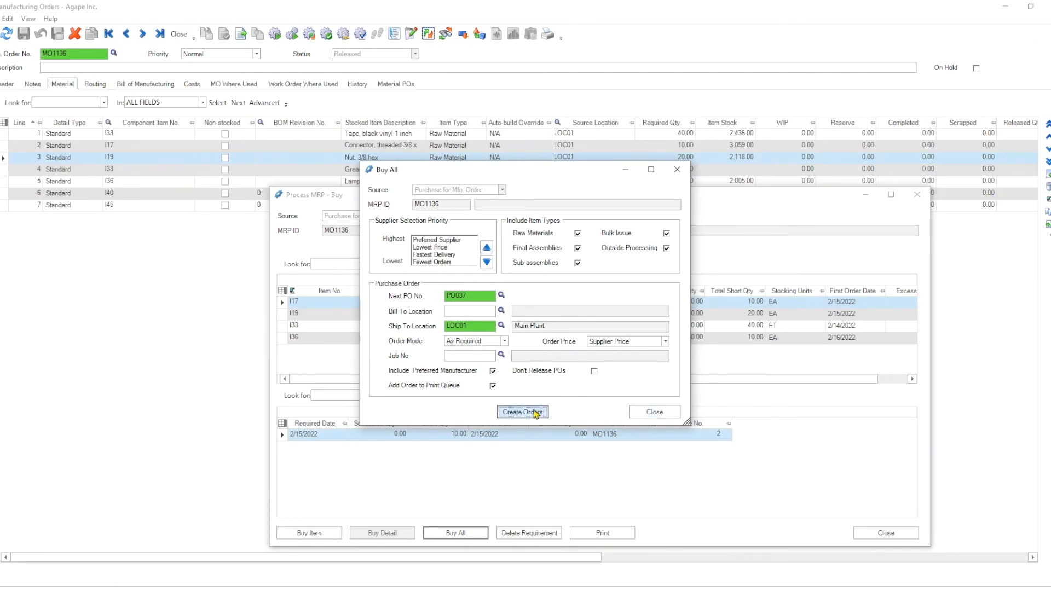
left_click(523, 412)
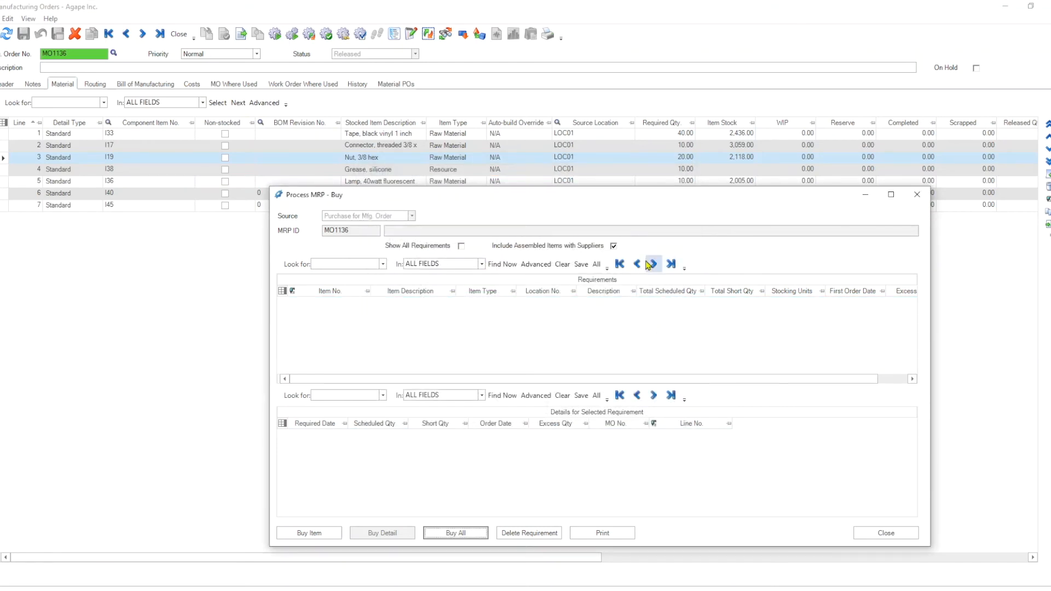
left_click(612, 245)
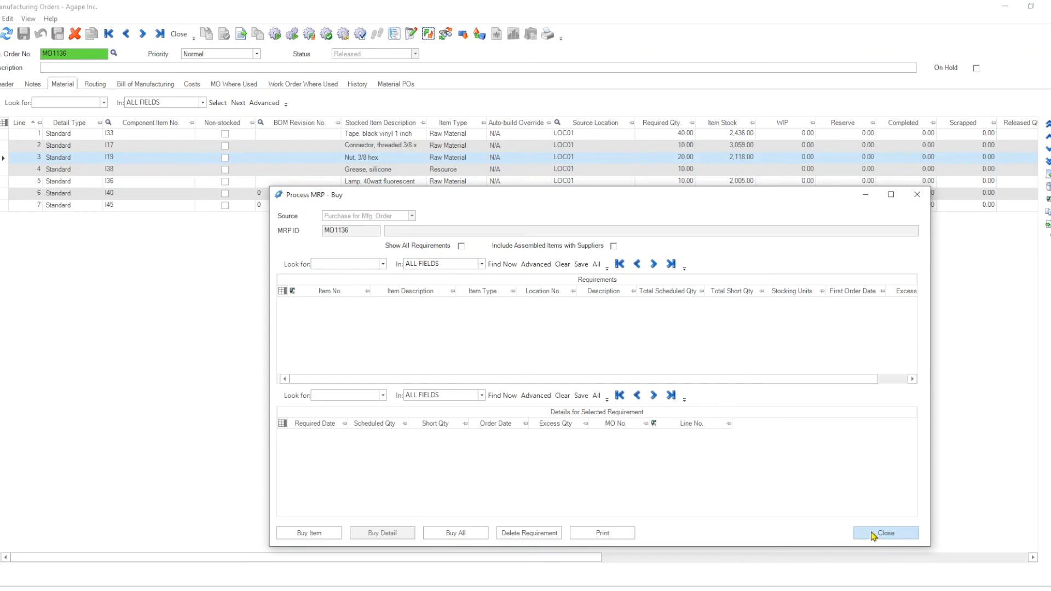
- Close the empty buy window and select the I45 head assembly in Process MRP - Build
left_click(885, 533)
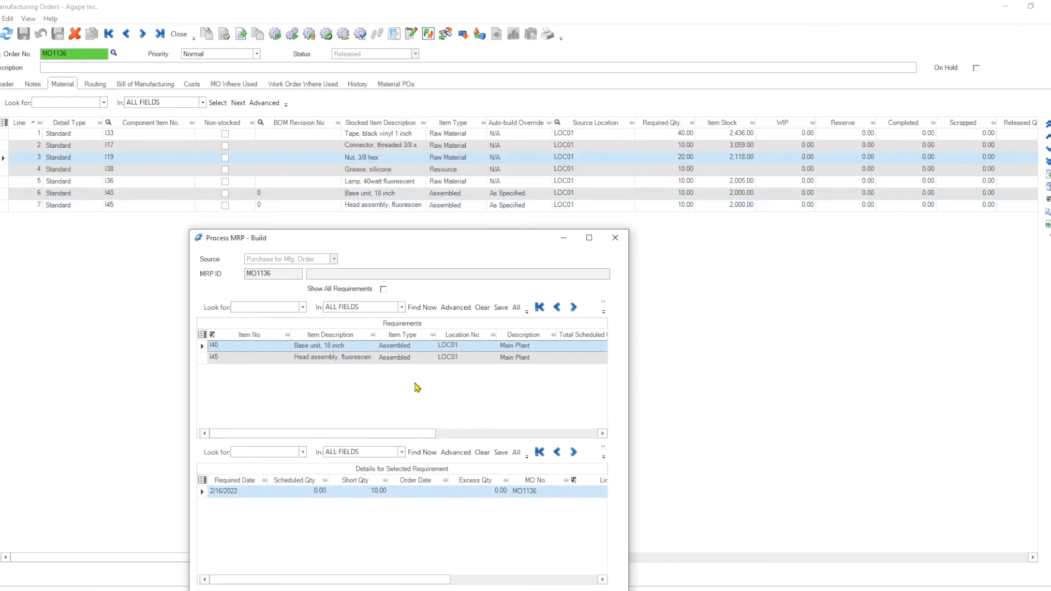
left_click(331, 356)
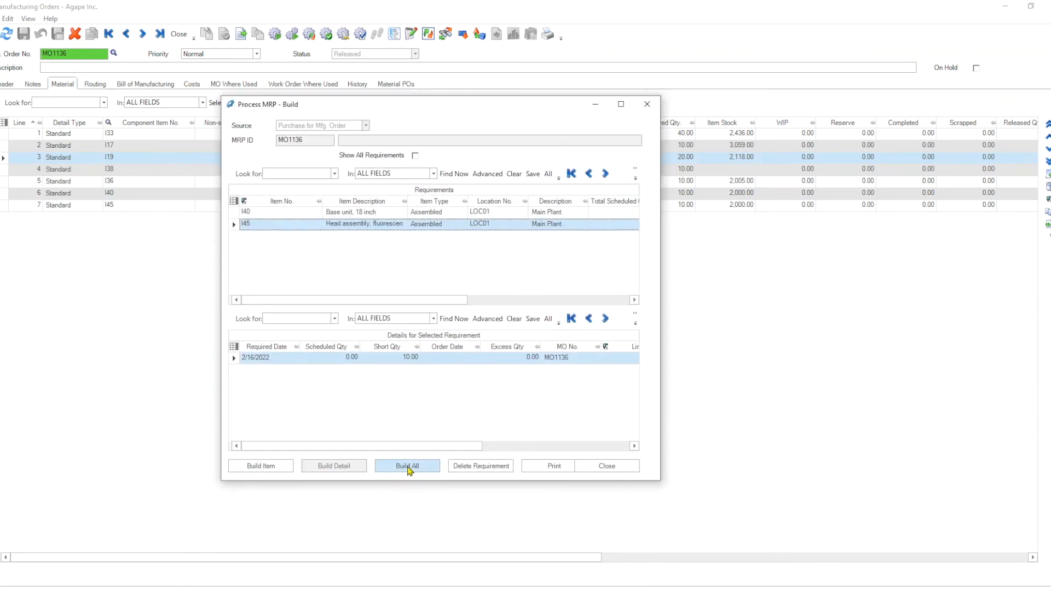
- Build All as Manufacturing Orders, creating child MOs from MO1137 for I40 and I45
left_click(407, 466)
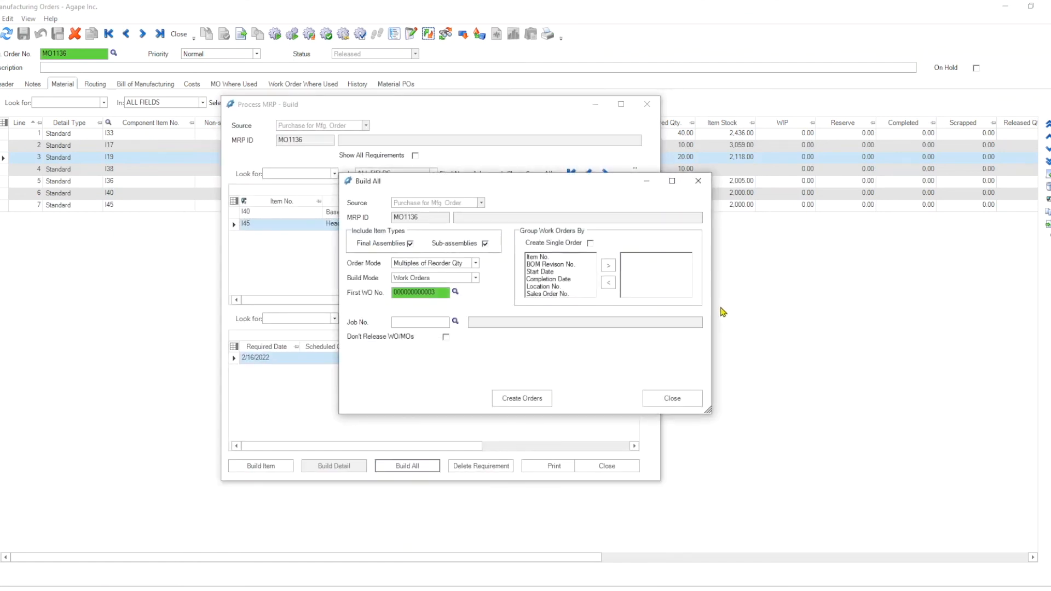
left_click(476, 278)
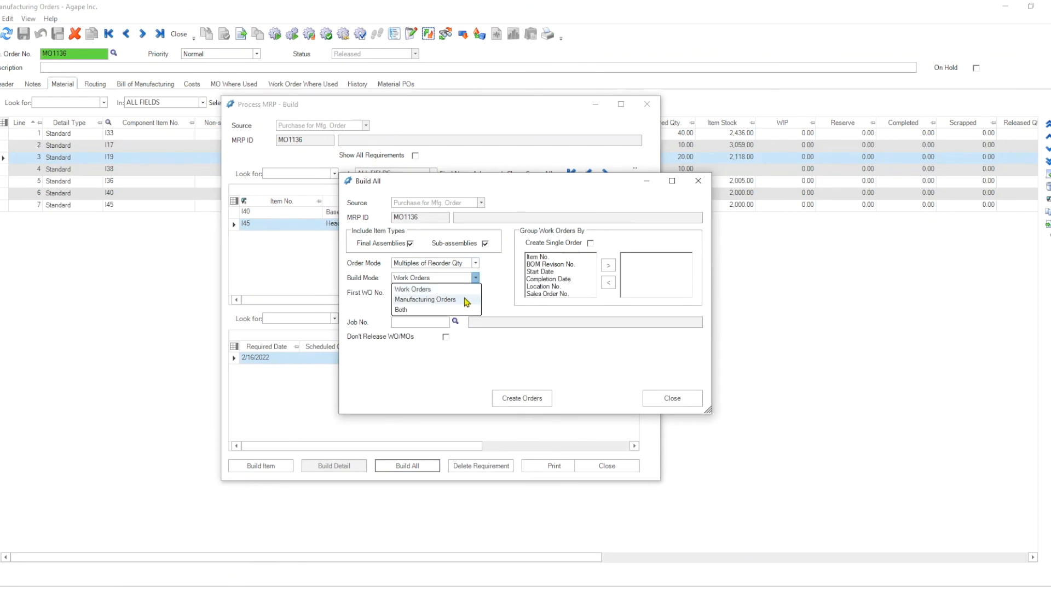
left_click(426, 299)
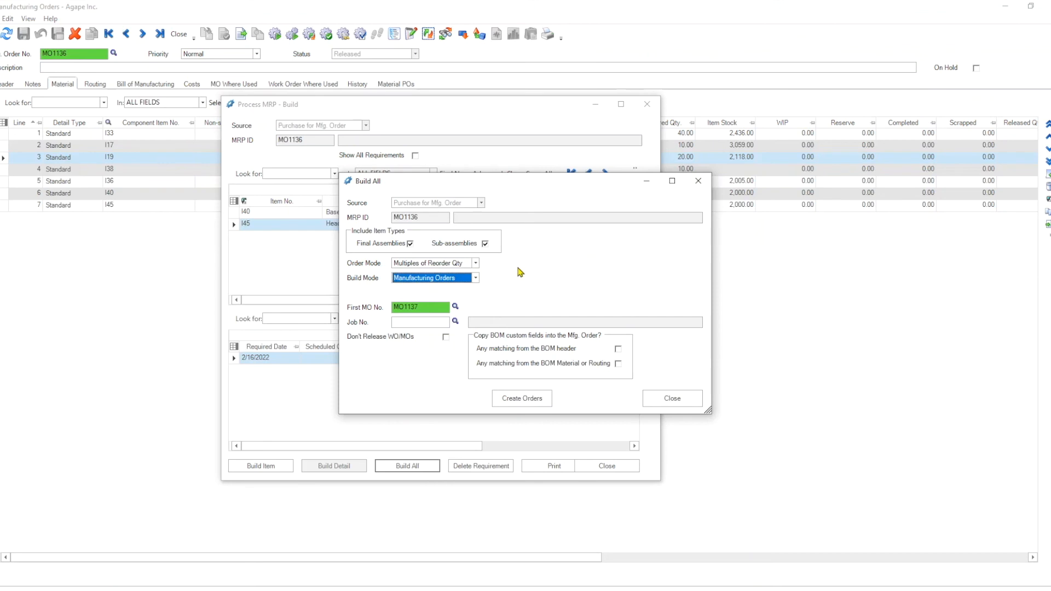
mouse_move(455, 326)
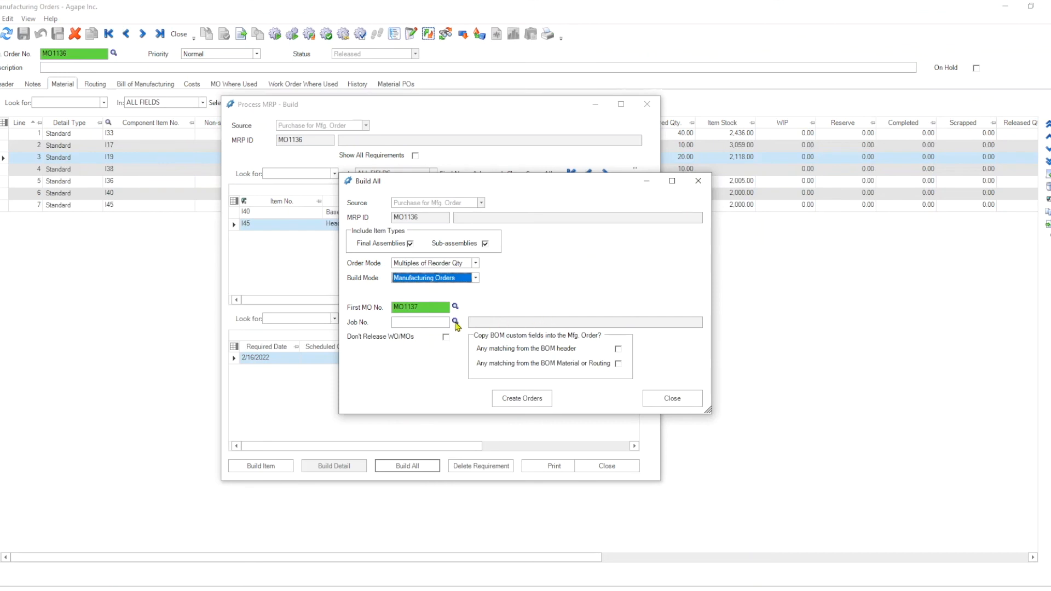
mouse_move(456, 323)
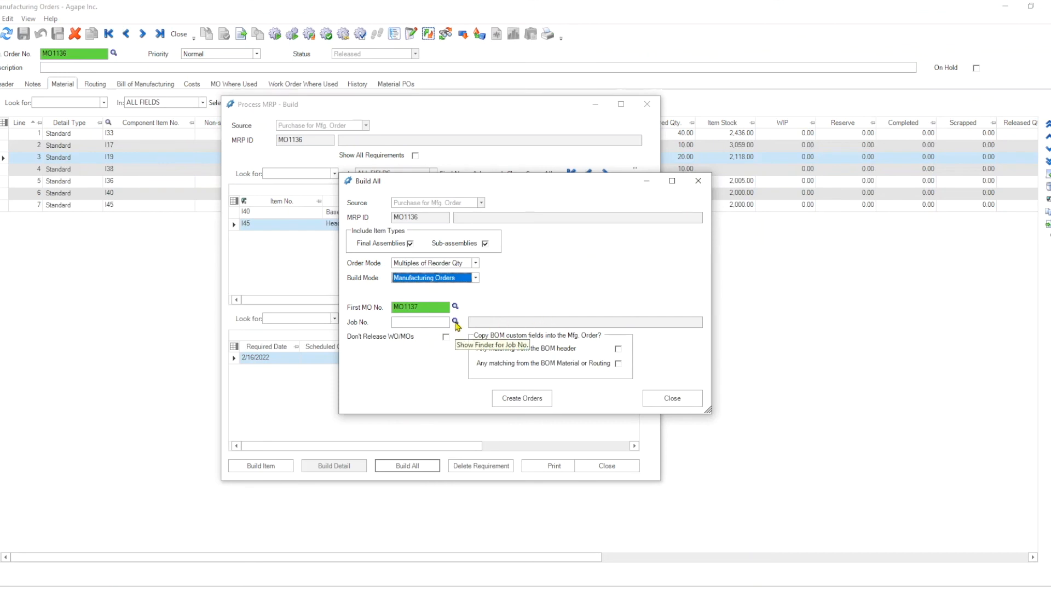
mouse_move(422, 325)
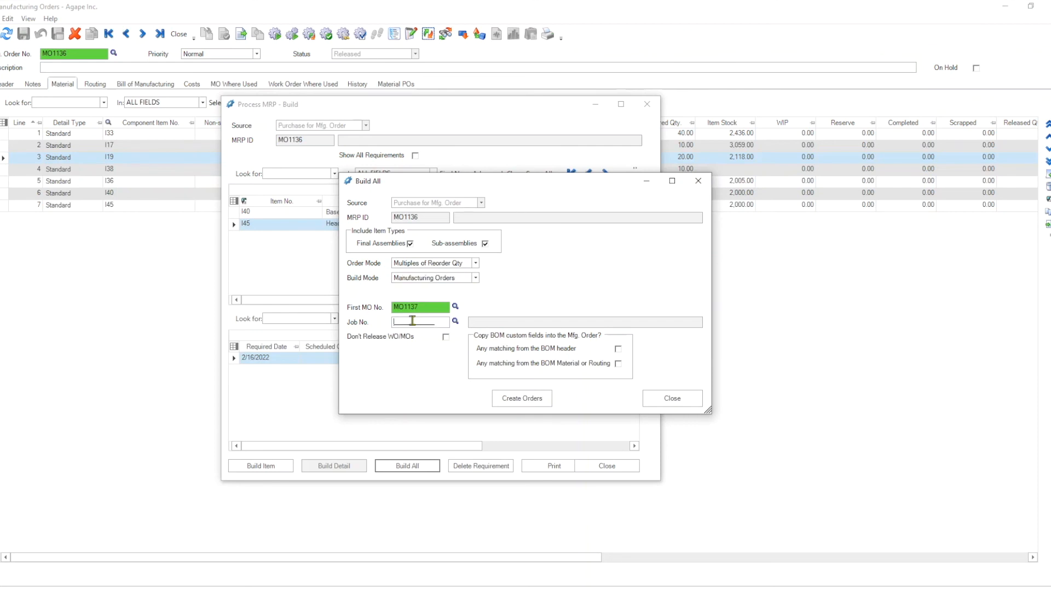
mouse_move(322, 340)
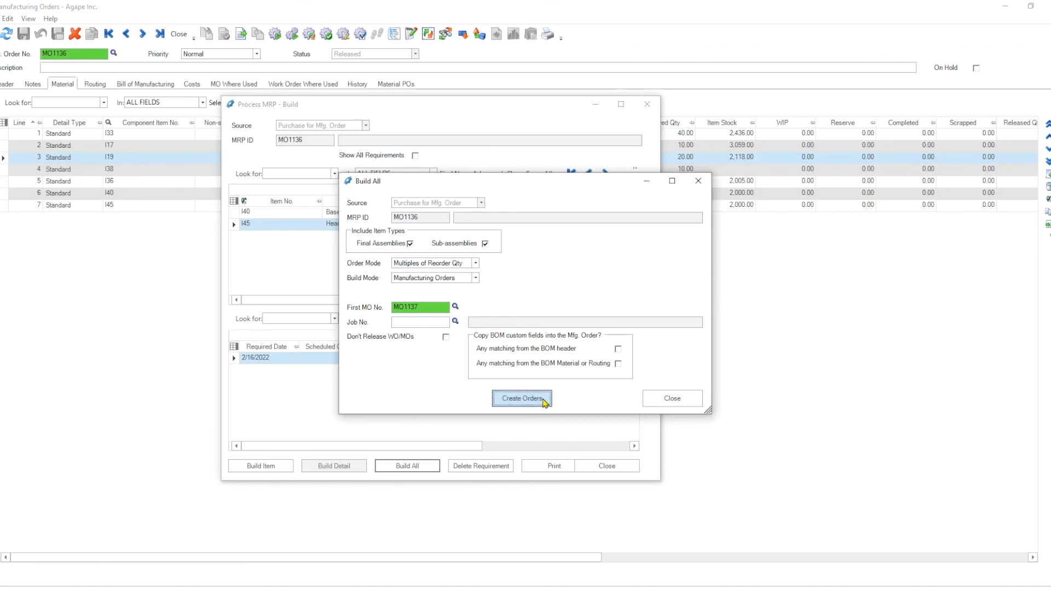
left_click(522, 398)
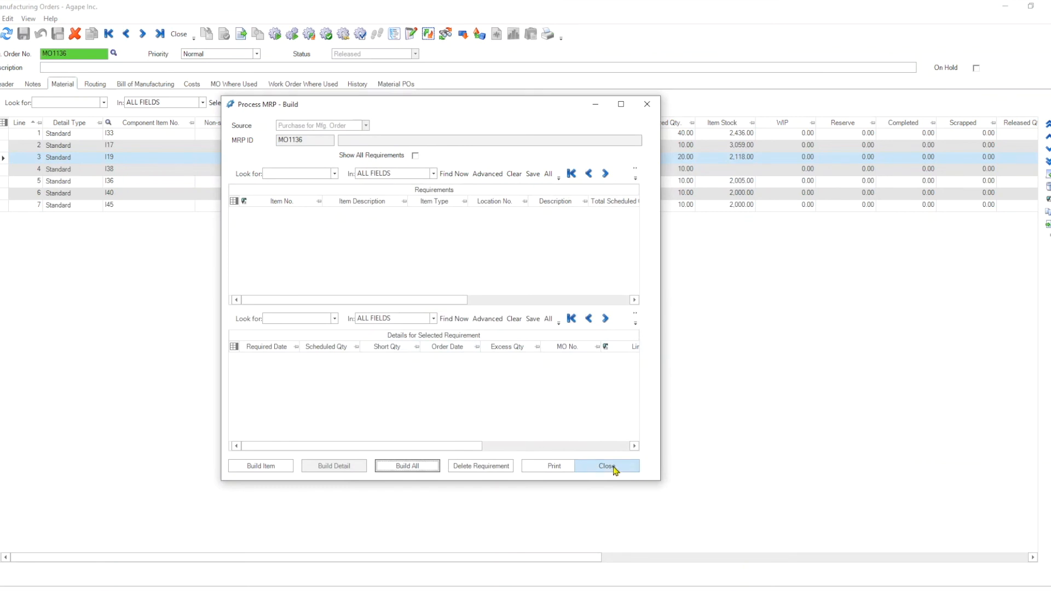
- Close Process MRP - Build and cancel the Mfg. Order Buy Options prompt
left_click(606, 466)
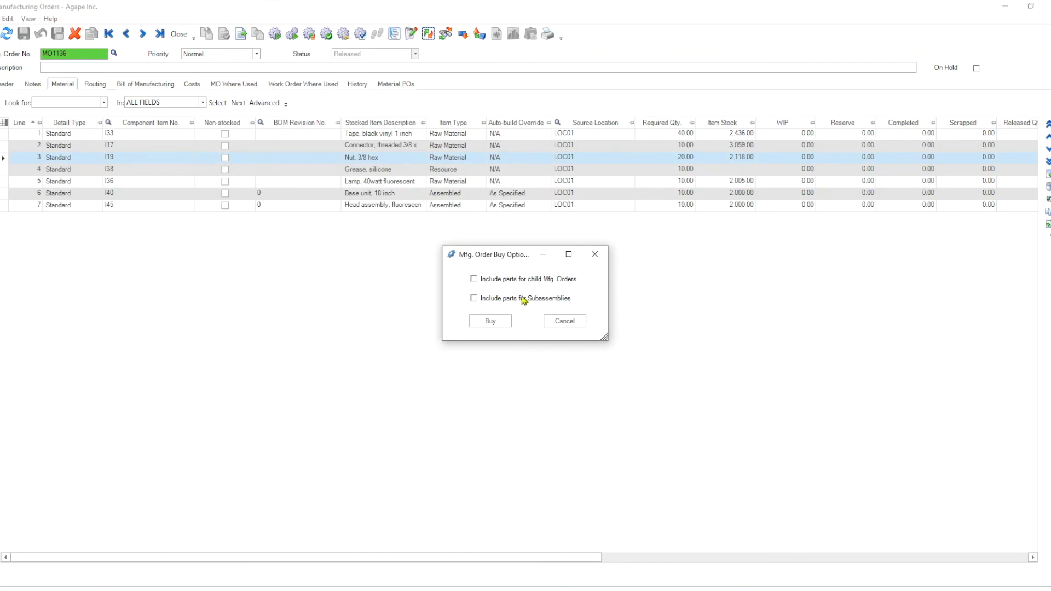
mouse_move(560, 307)
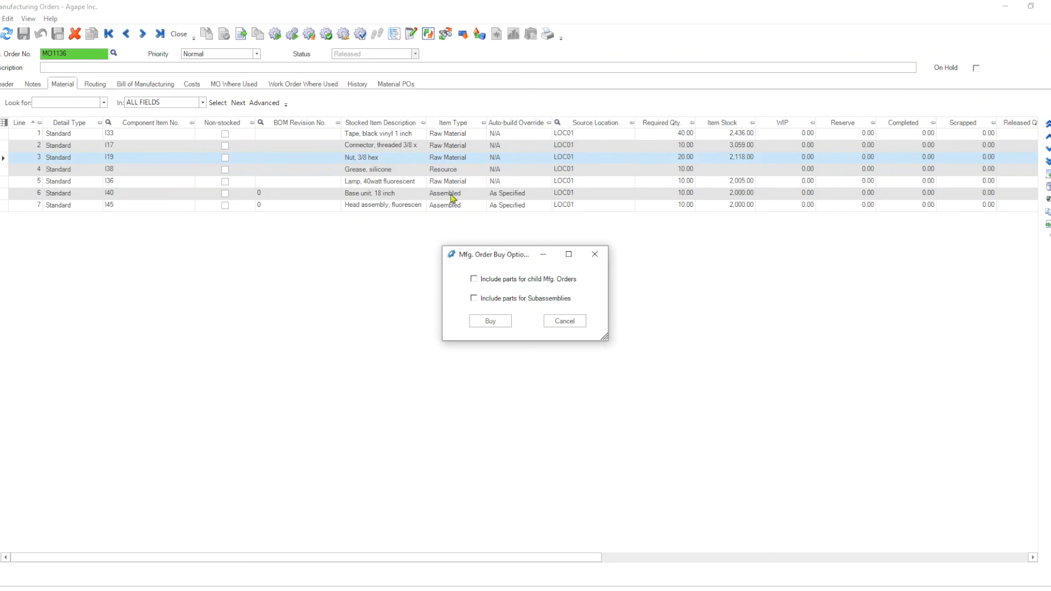
mouse_move(473, 207)
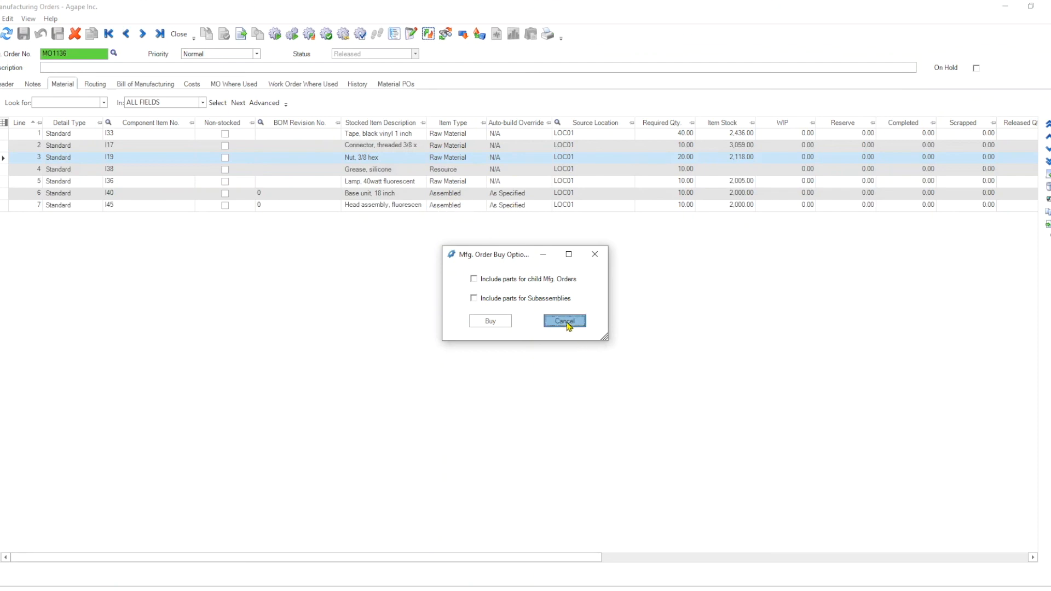
left_click(564, 320)
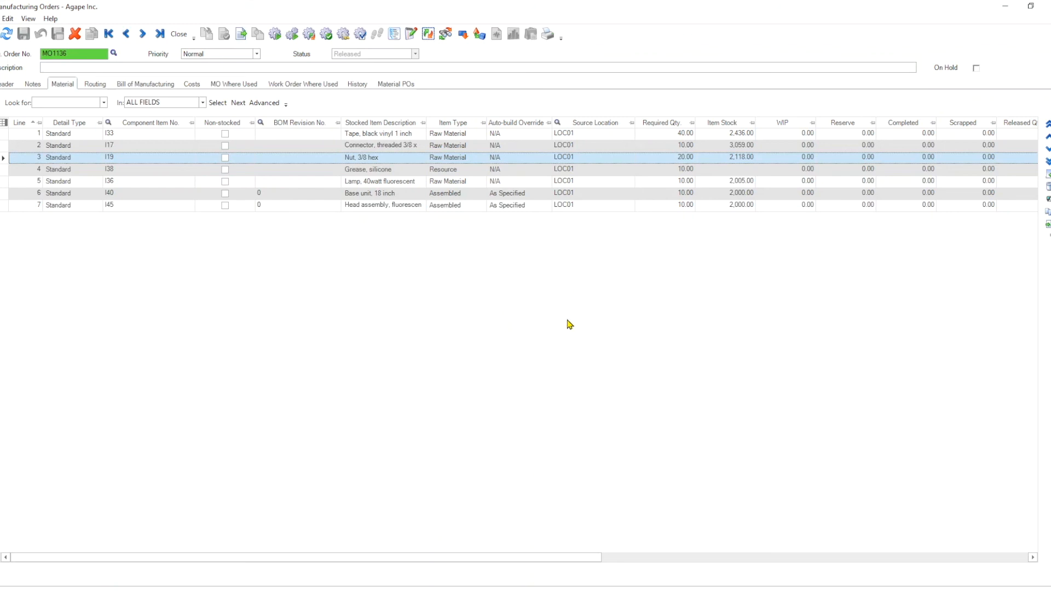
mouse_move(572, 314)
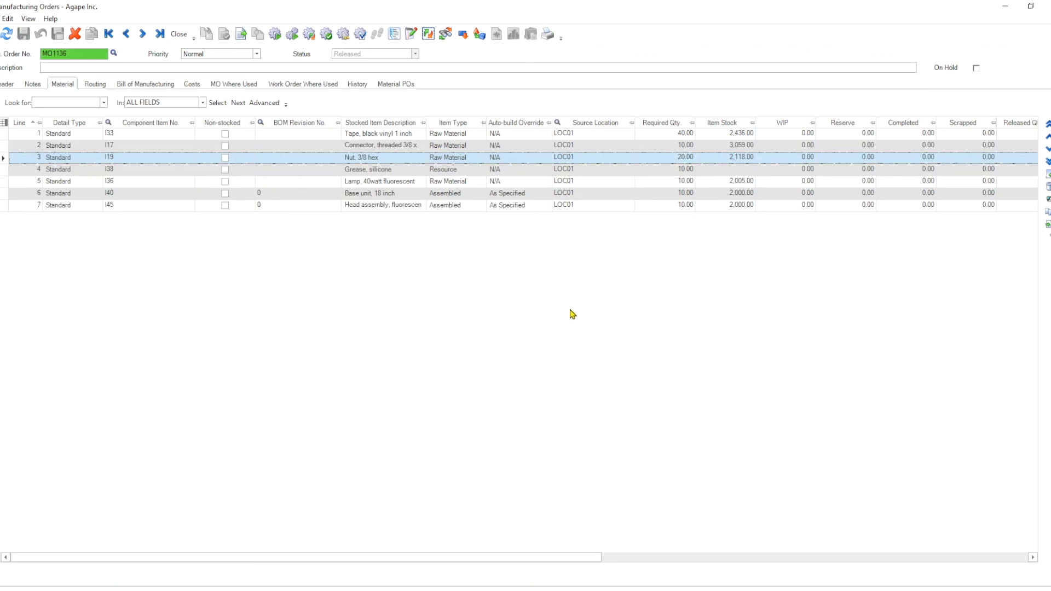
mouse_move(710, 392)
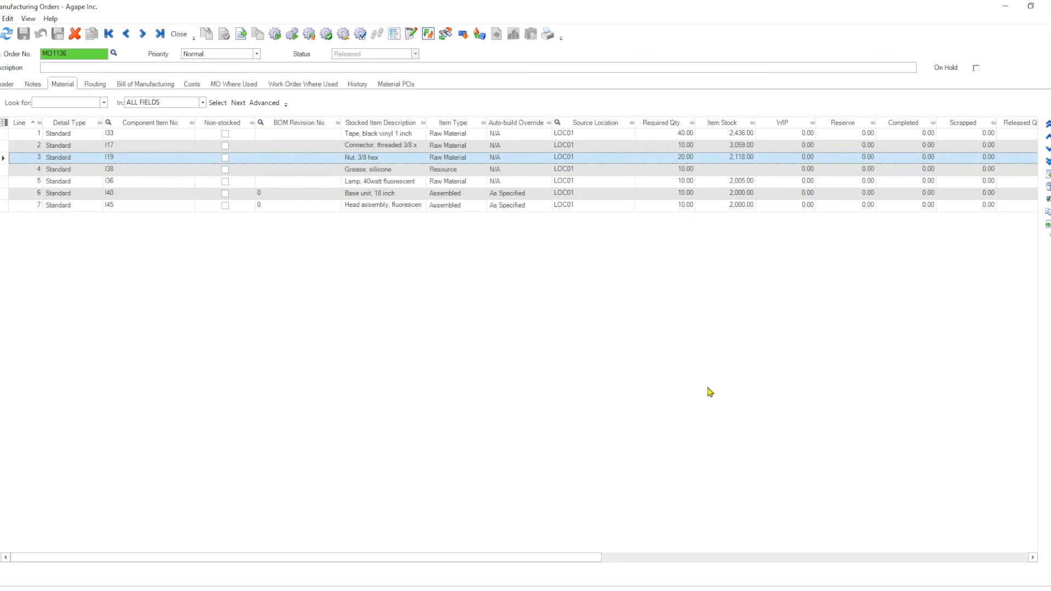